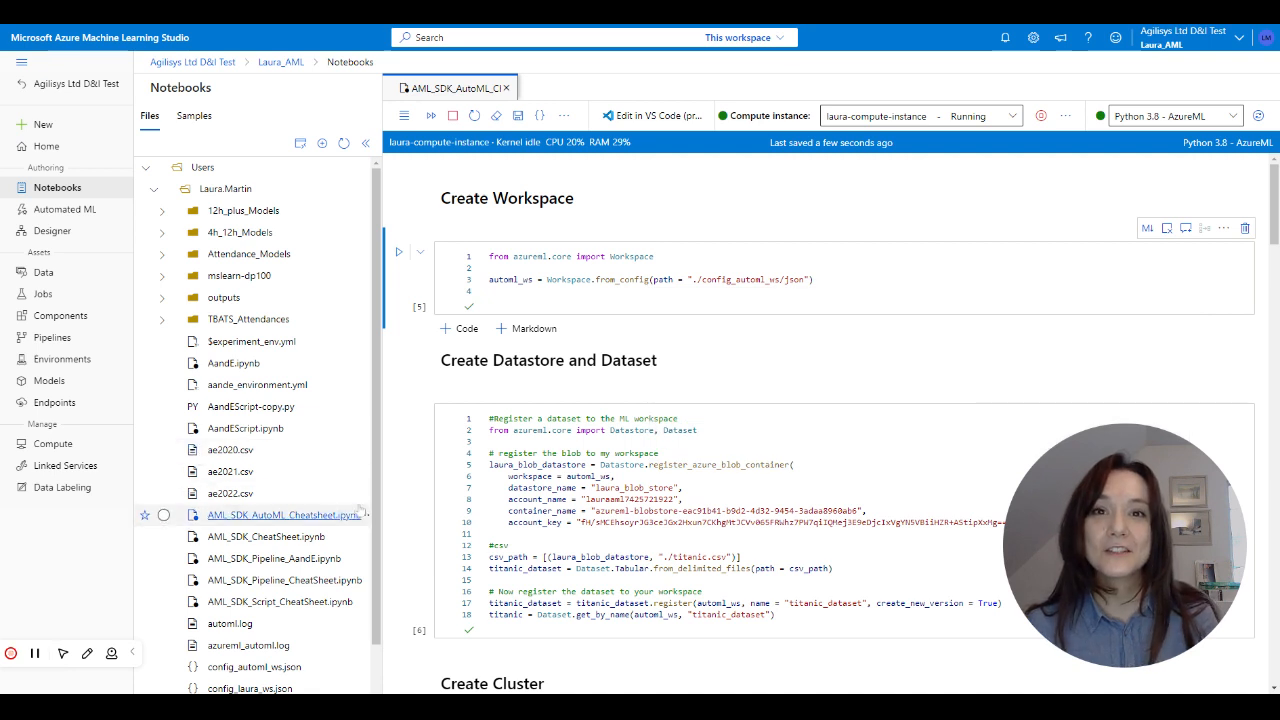
{"action": "mouse_move", "coordinate": [561, 256]}
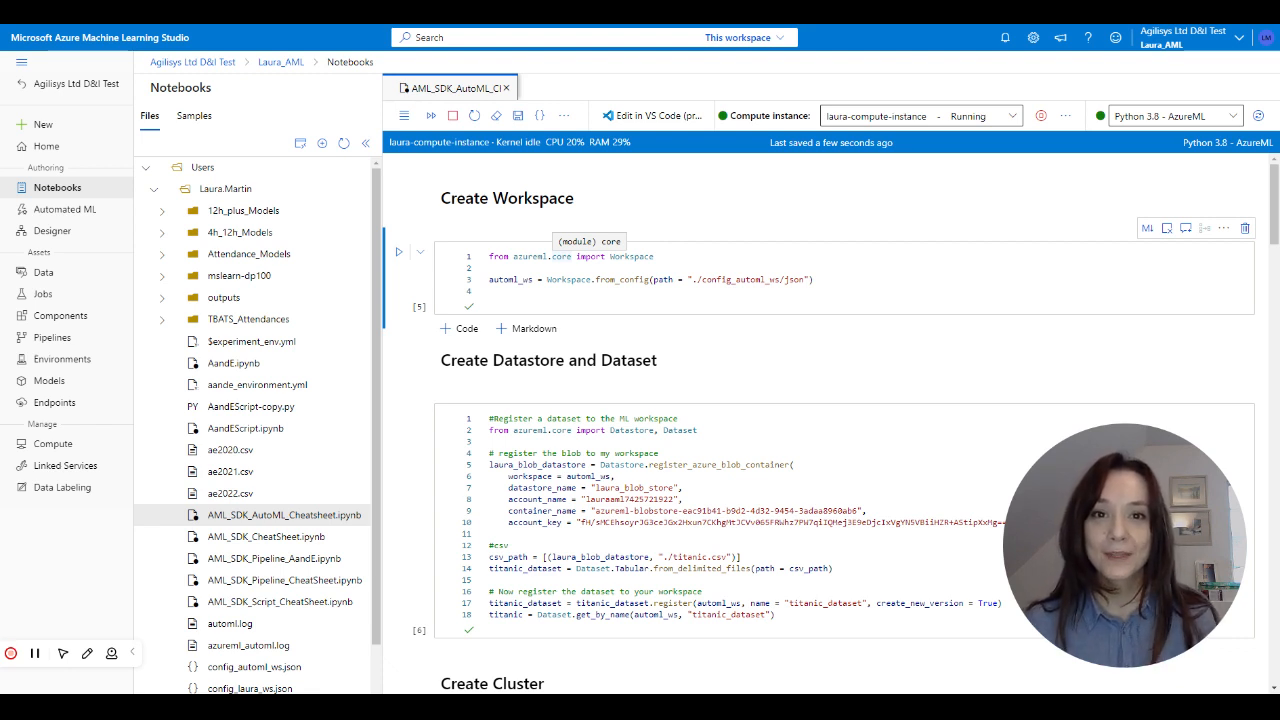
{"action": "mouse_move", "coordinate": [65, 209]}
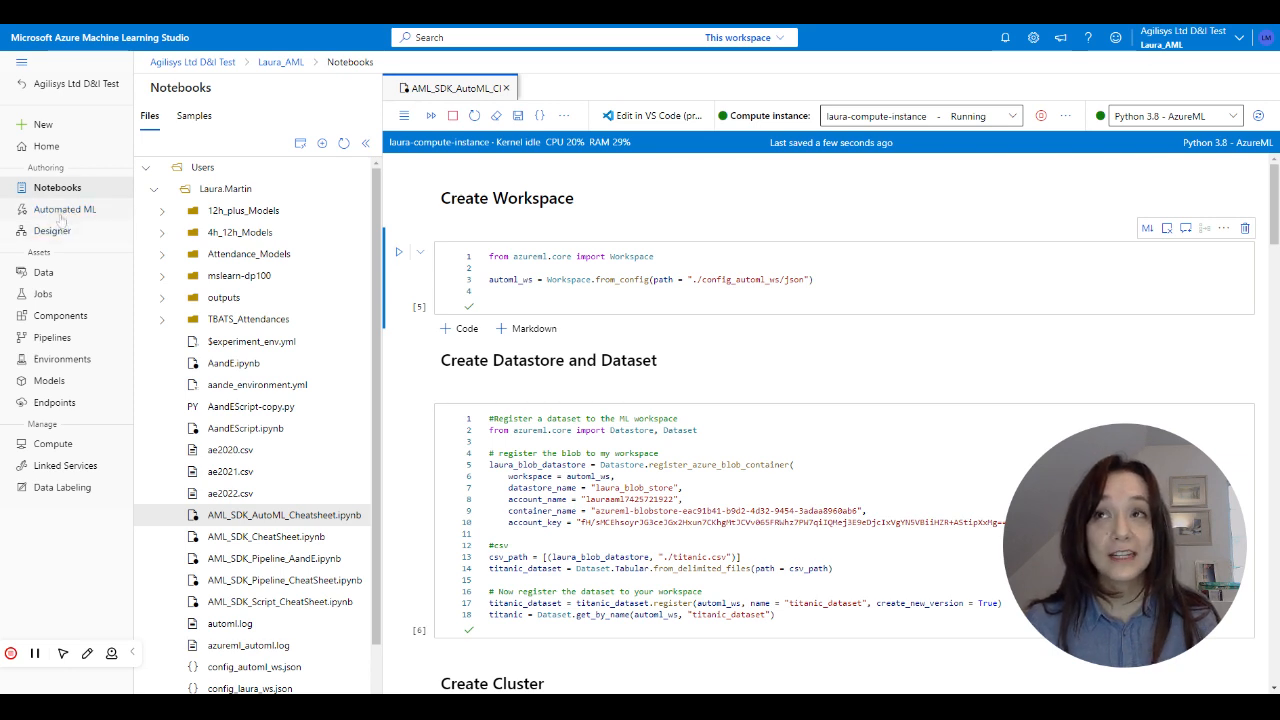
Show the Automated ML jobs list with the completed AutoML_Experiment run.
{"action": "left_click", "coordinate": [66, 209]}
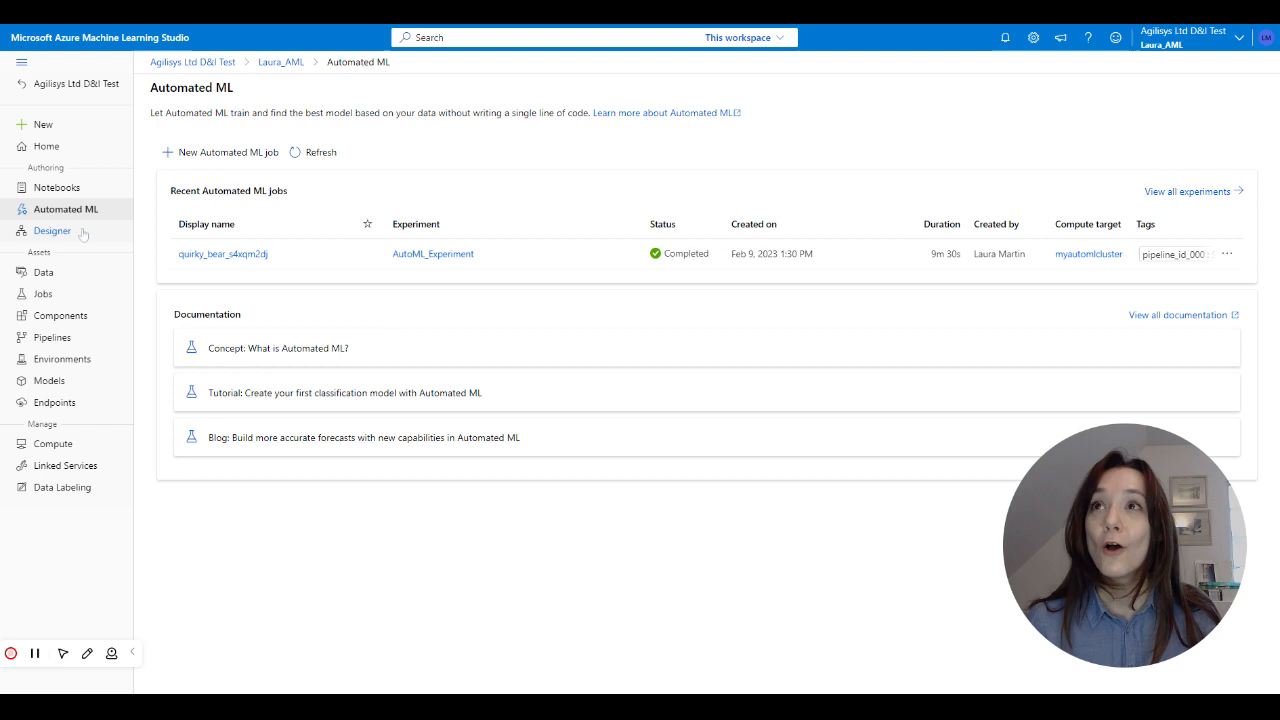
Go to the Designer page and dismiss the 'Use classic prebuilt components' tip.
{"action": "left_click", "coordinate": [52, 230]}
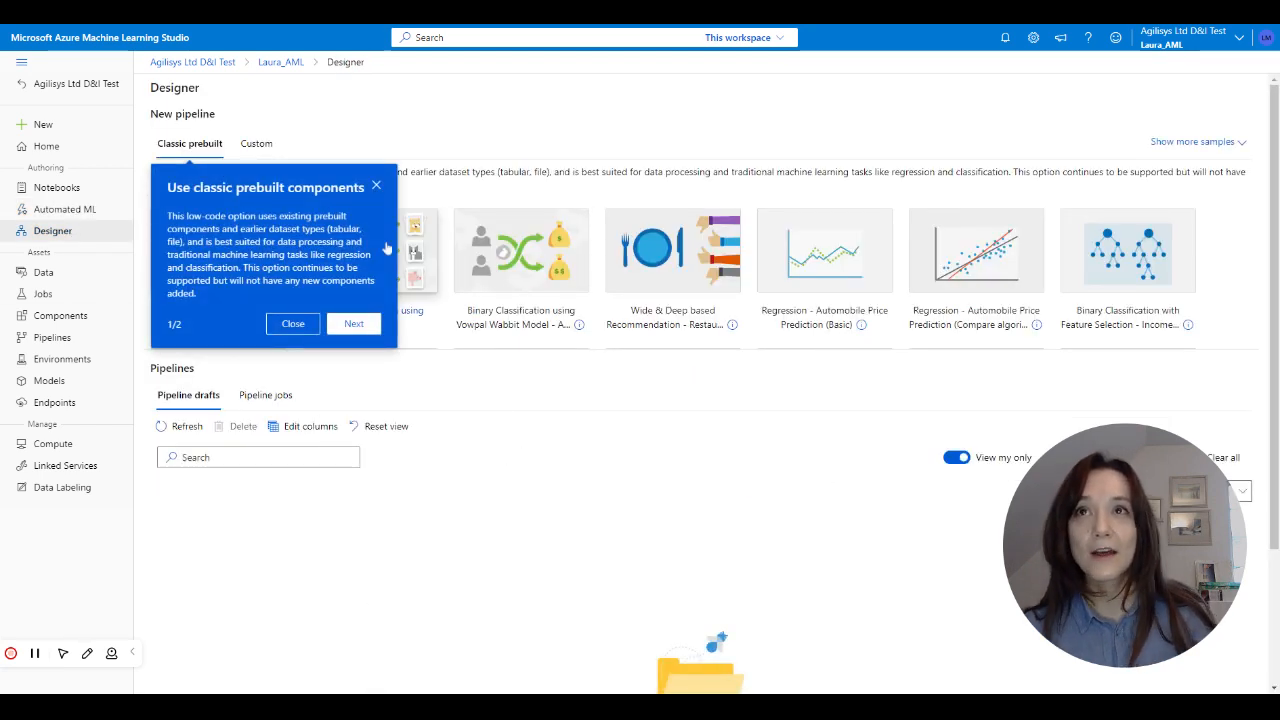
{"action": "left_click", "coordinate": [292, 323]}
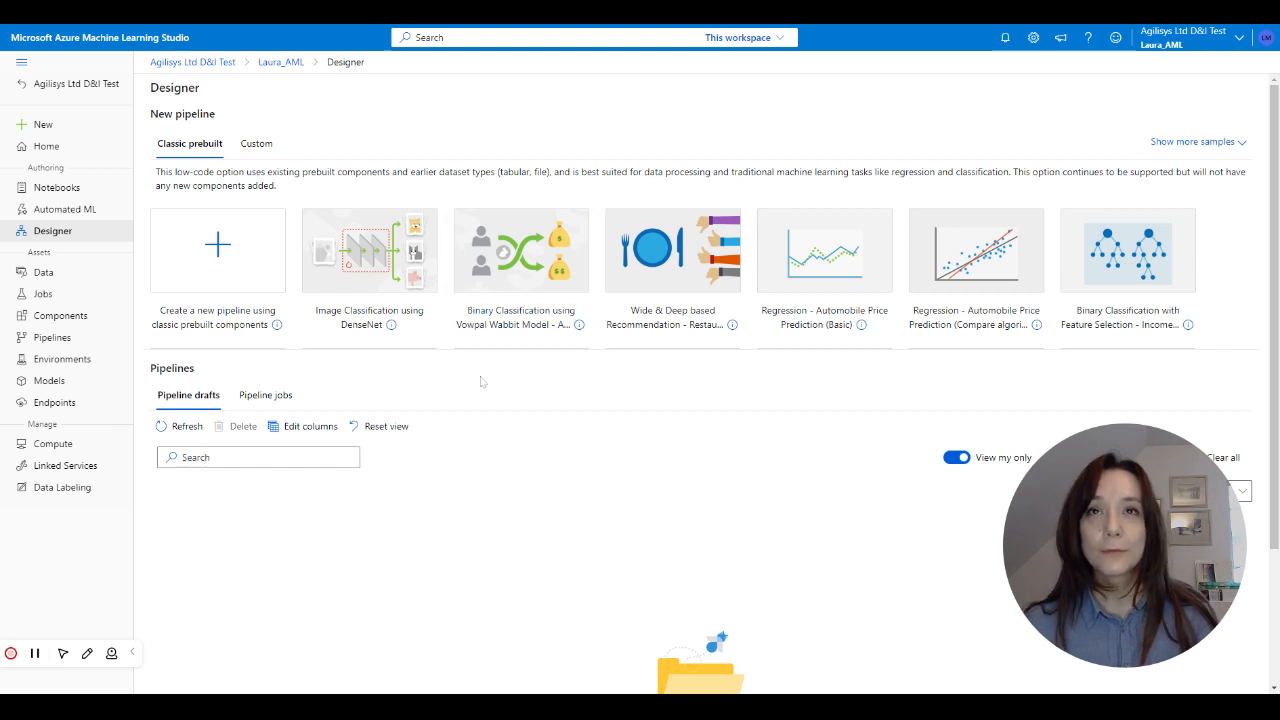
{"action": "mouse_move", "coordinate": [508, 424]}
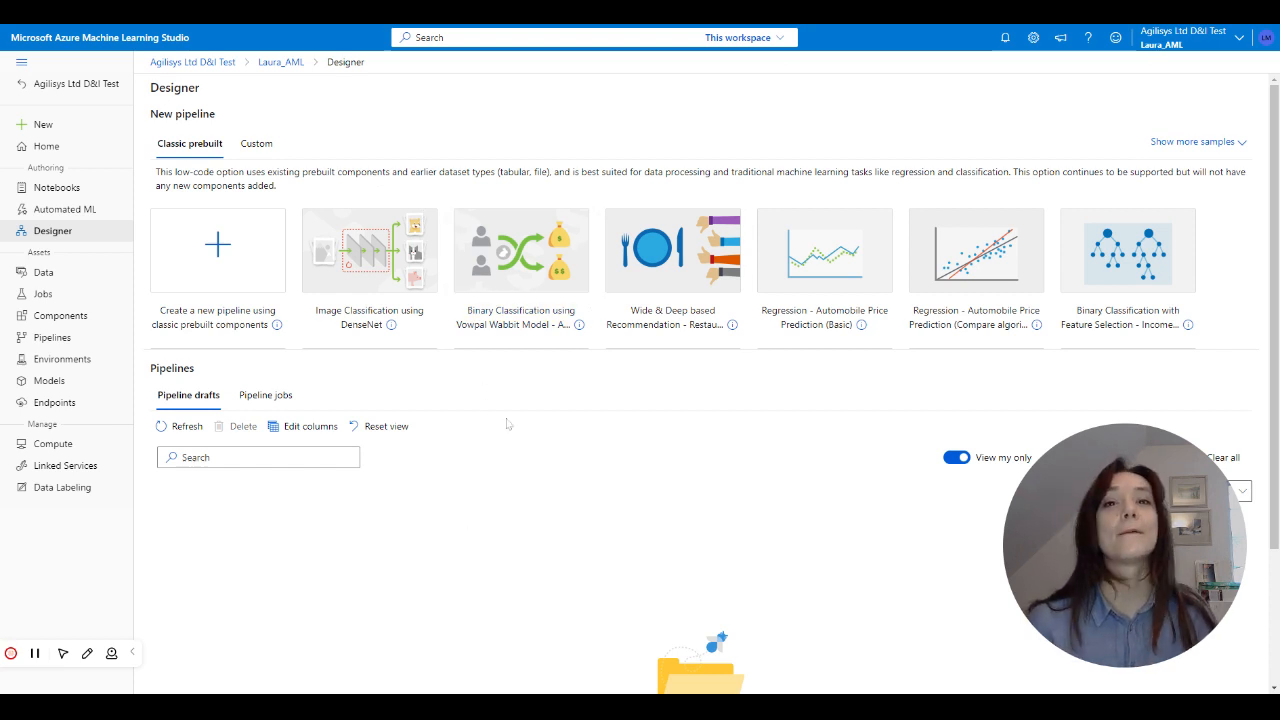
{"action": "mouse_move", "coordinate": [668, 250]}
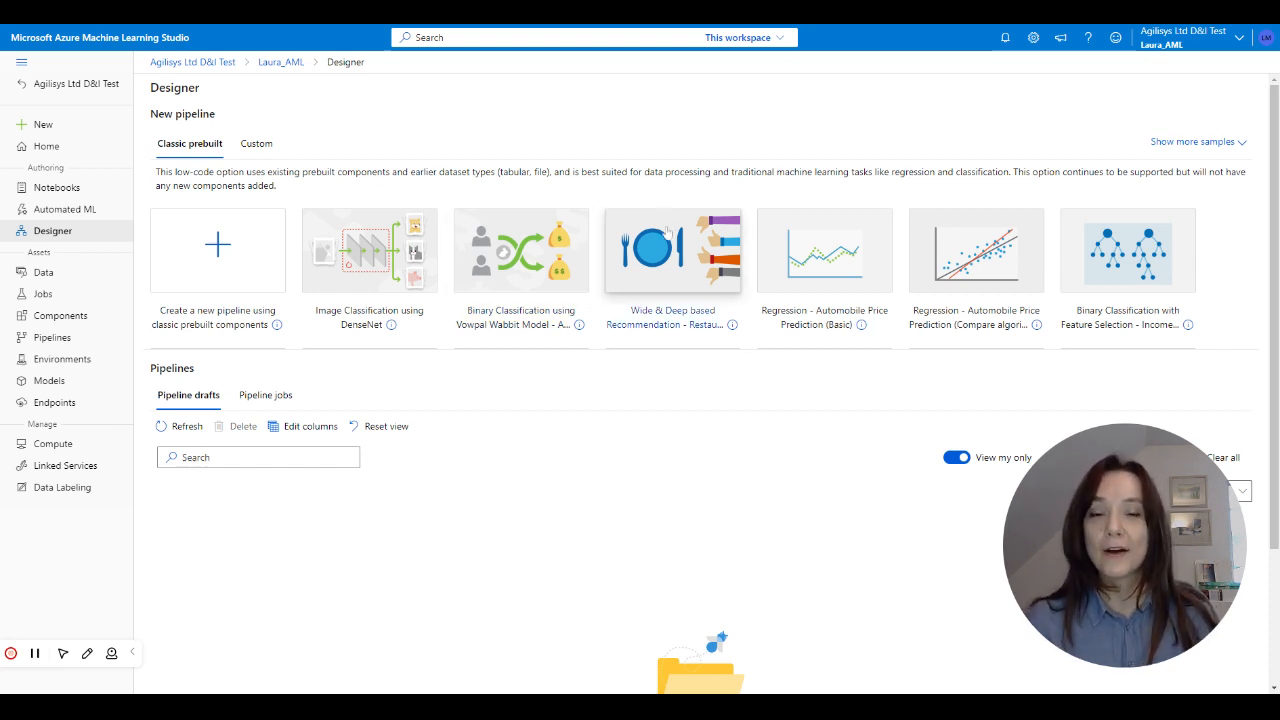
{"action": "mouse_move", "coordinate": [655, 445]}
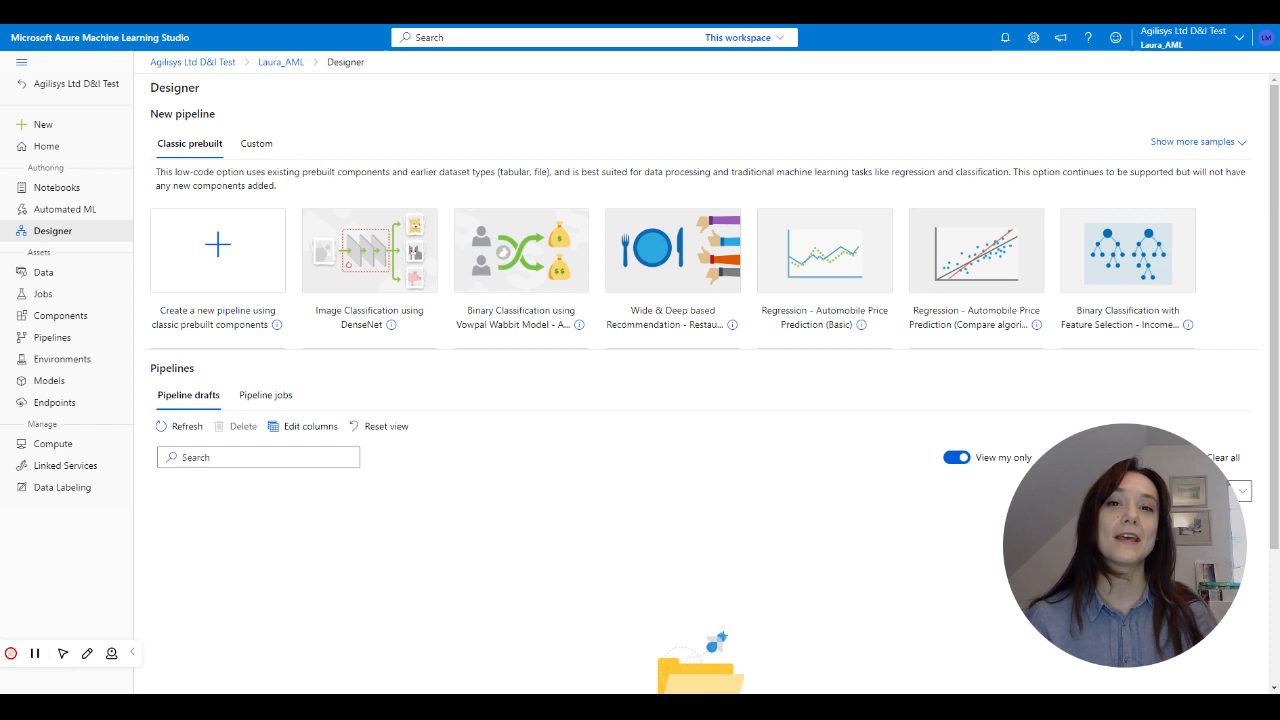
{"action": "mouse_move", "coordinate": [613, 507]}
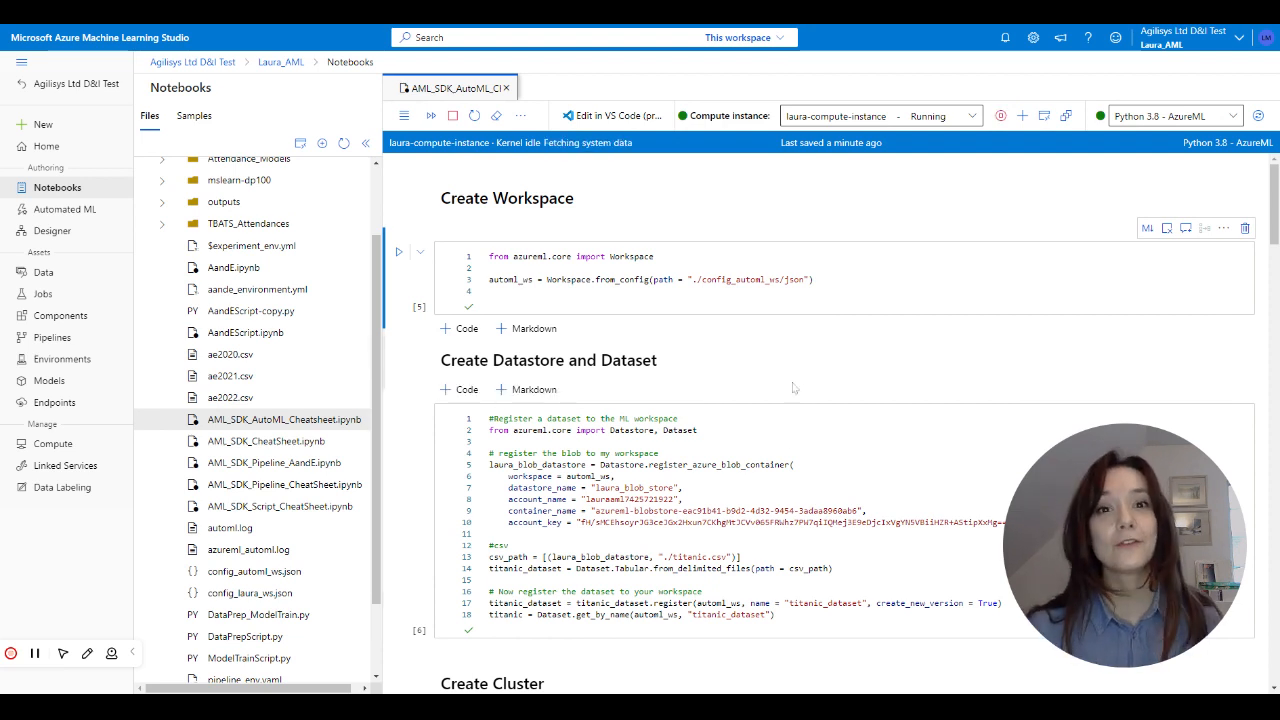
{"action": "mouse_move", "coordinate": [726, 325]}
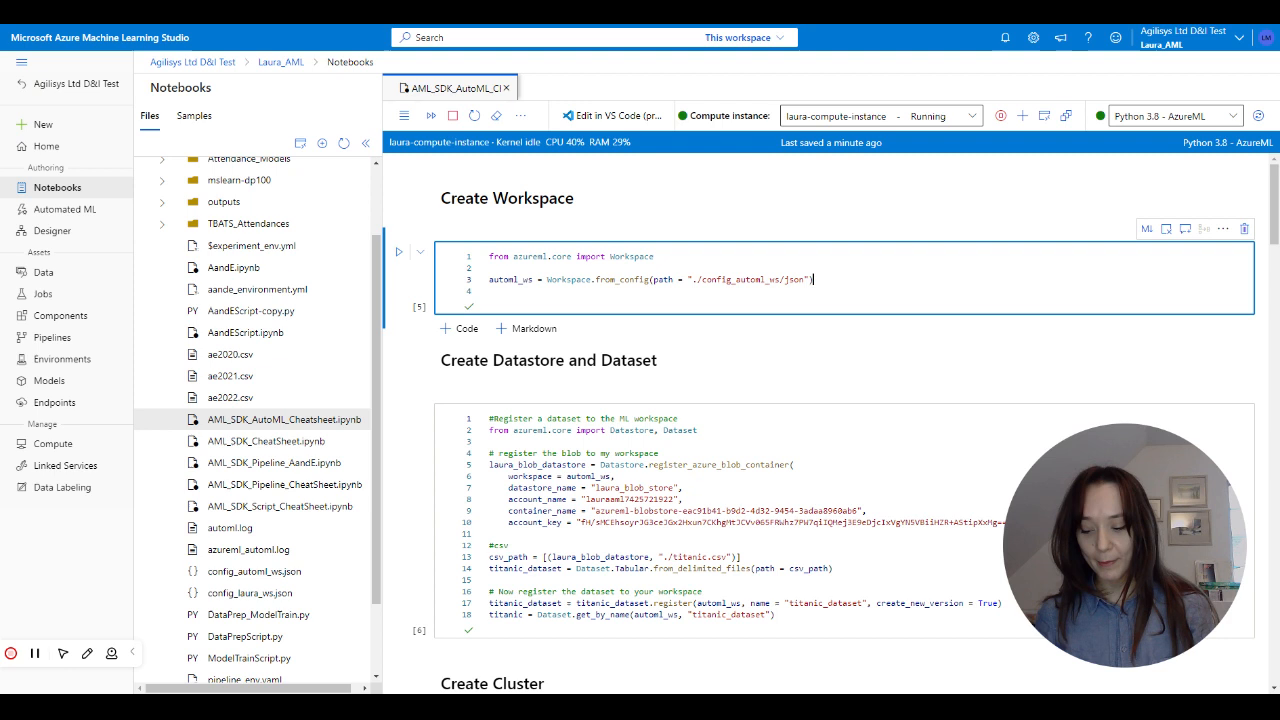
Rerun the Create Workspace and Create Datastore and Dataset notebook cells for the titanic data.
{"action": "left_click", "coordinate": [398, 252]}
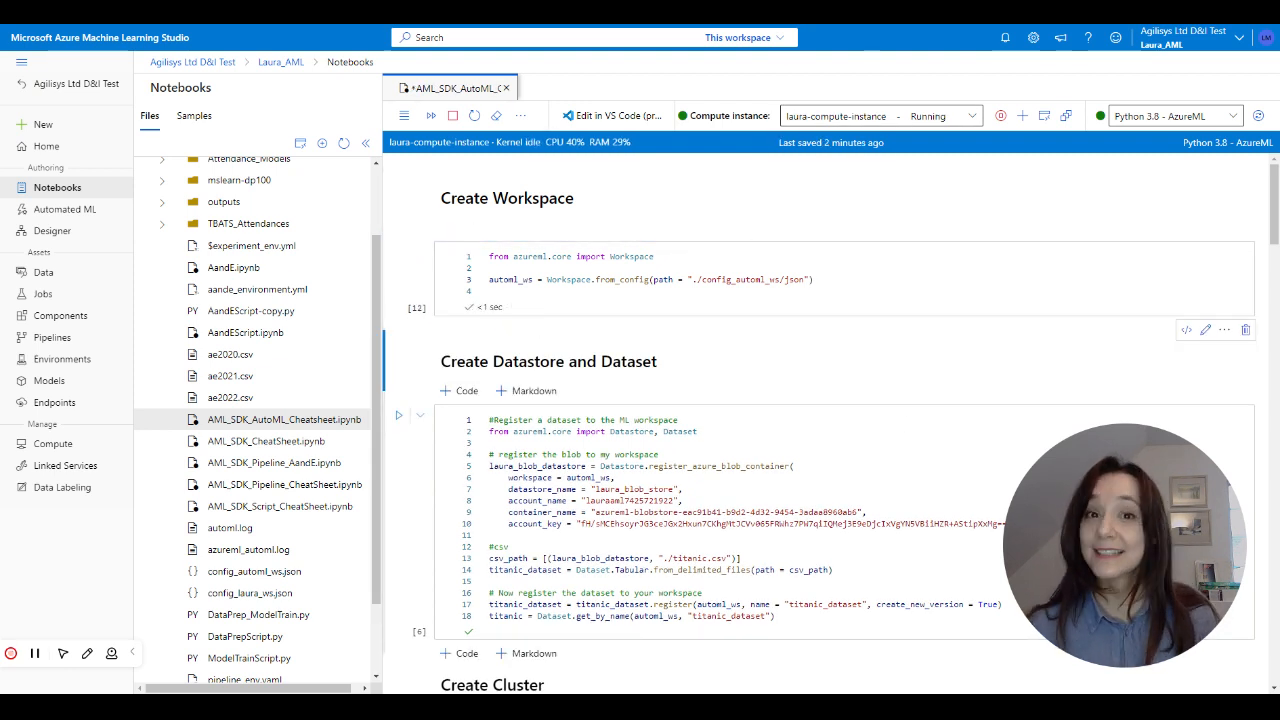
{"action": "scroll", "scroll_direction": "down", "scroll_amount": 3}
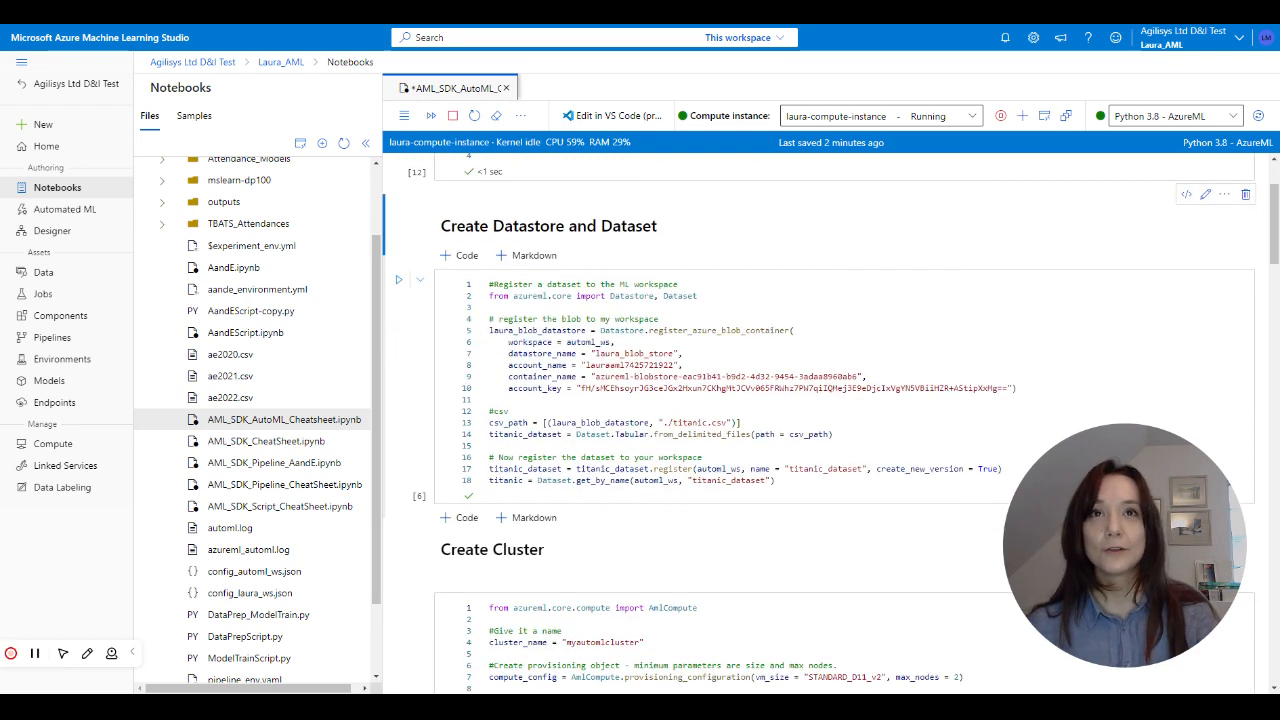
{"action": "left_click", "coordinate": [398, 279]}
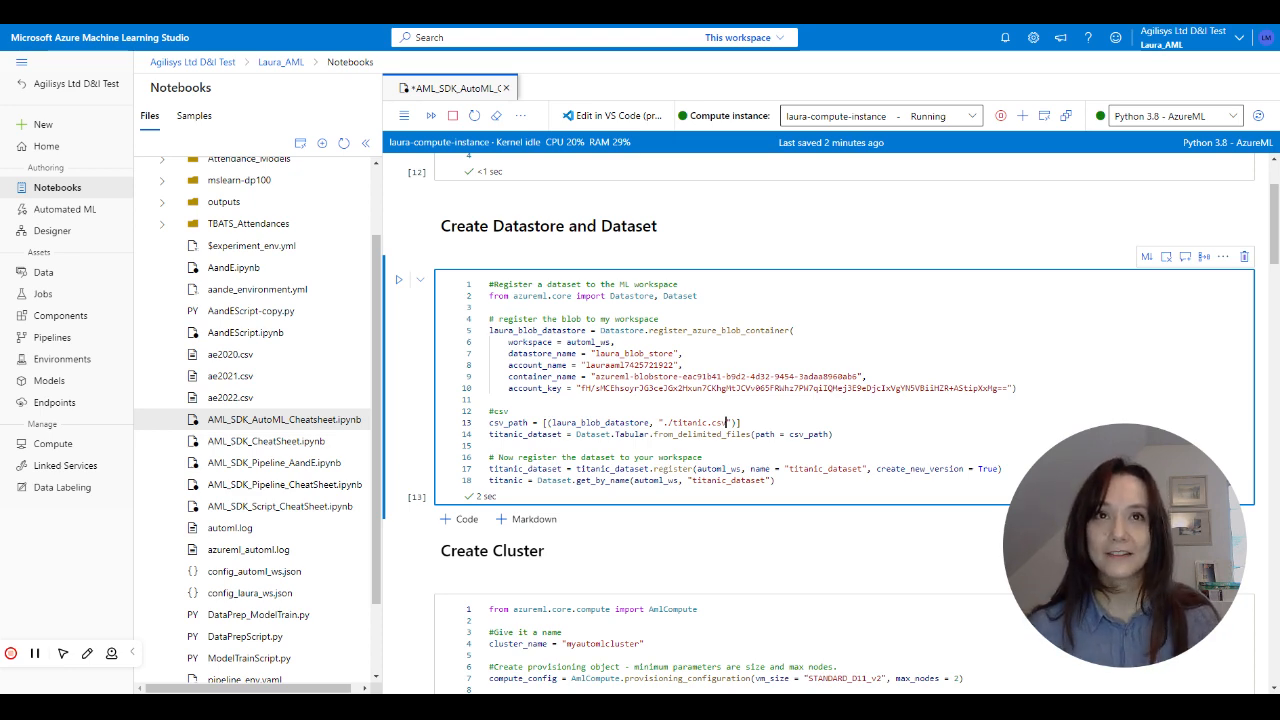
{"action": "scroll", "scroll_direction": "down", "scroll_amount": 3}
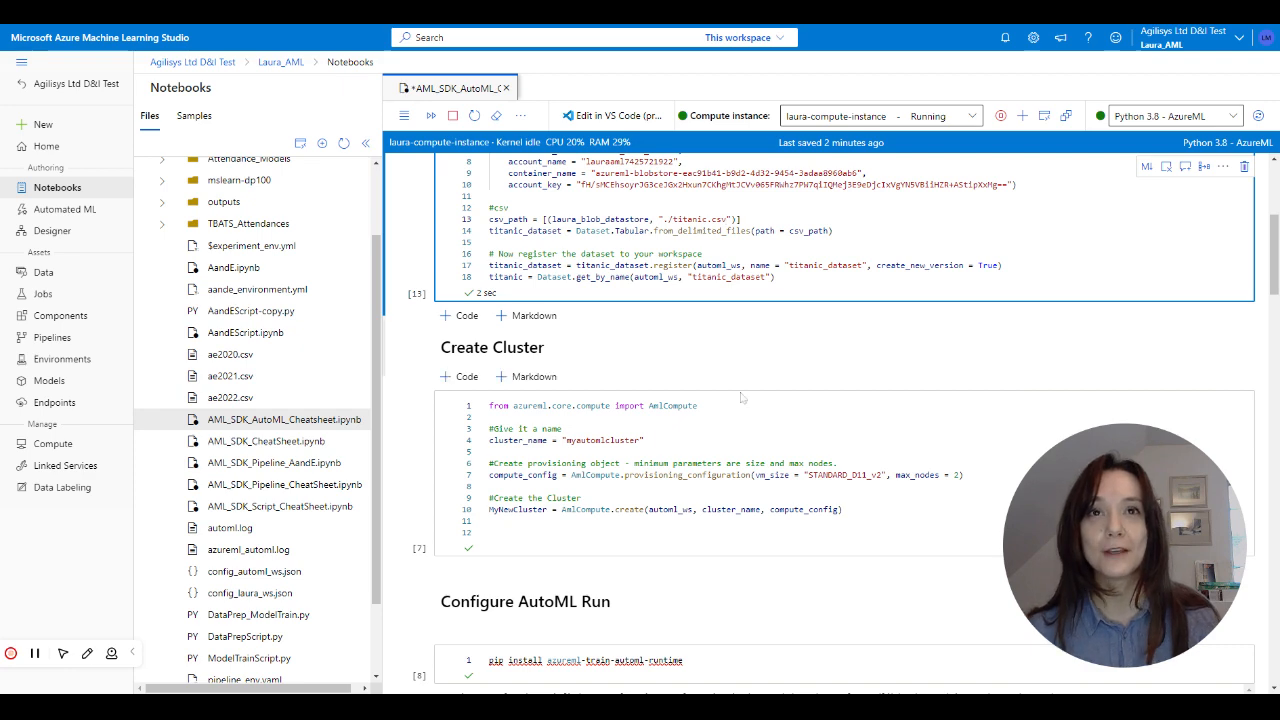
{"action": "mouse_move", "coordinate": [560, 363]}
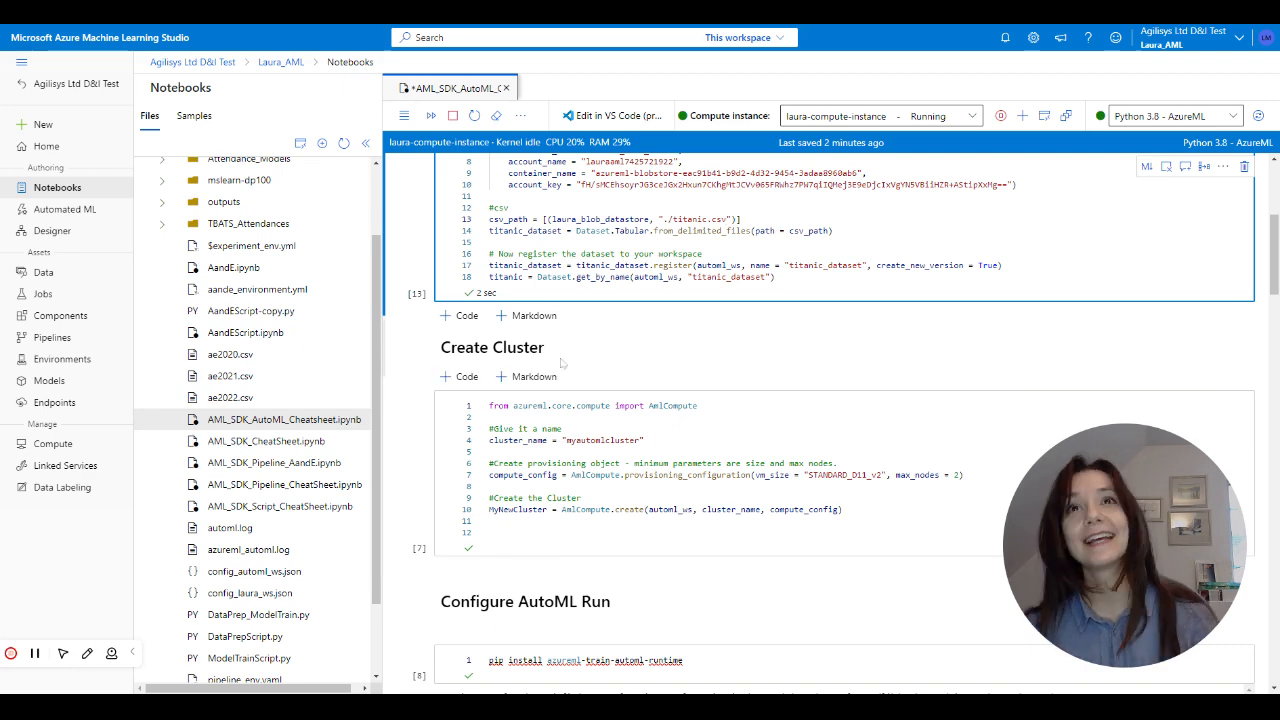
{"action": "left_click", "coordinate": [700, 470]}
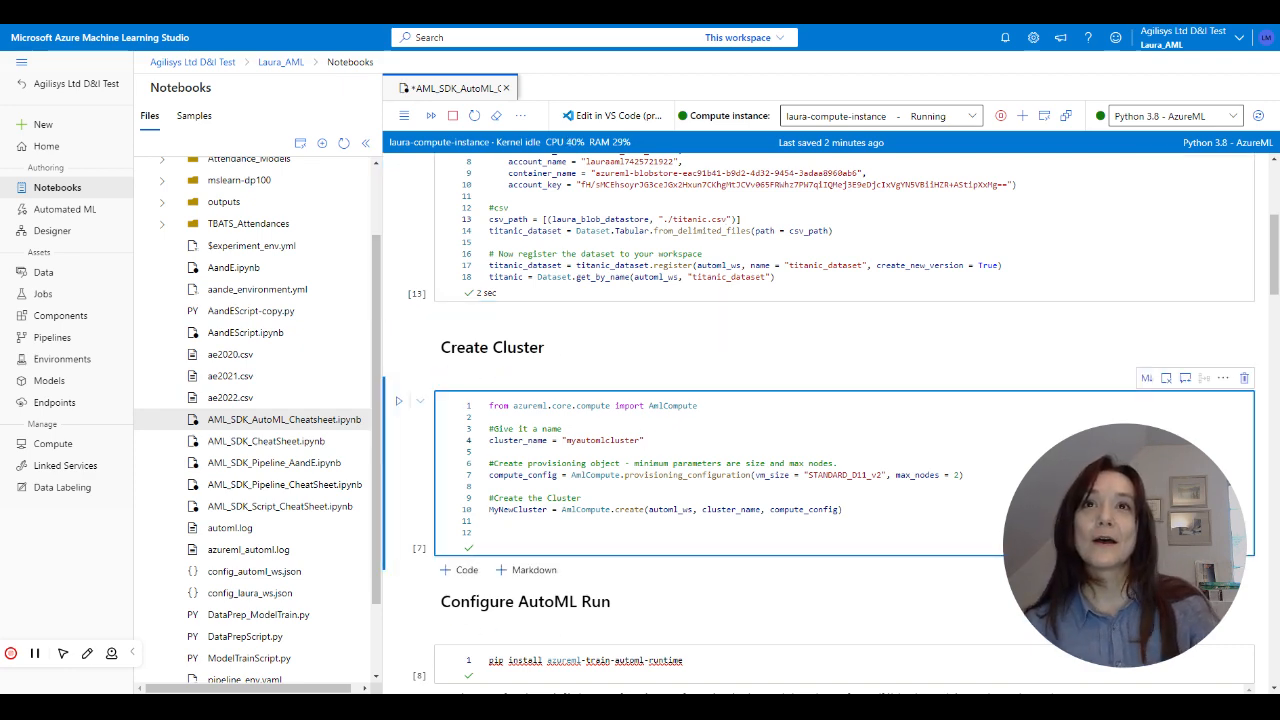
Run the pip install azureml-train-automl cell and scroll to the AutoMLConfig cell.
{"action": "scroll", "scroll_direction": "down", "scroll_amount": 3}
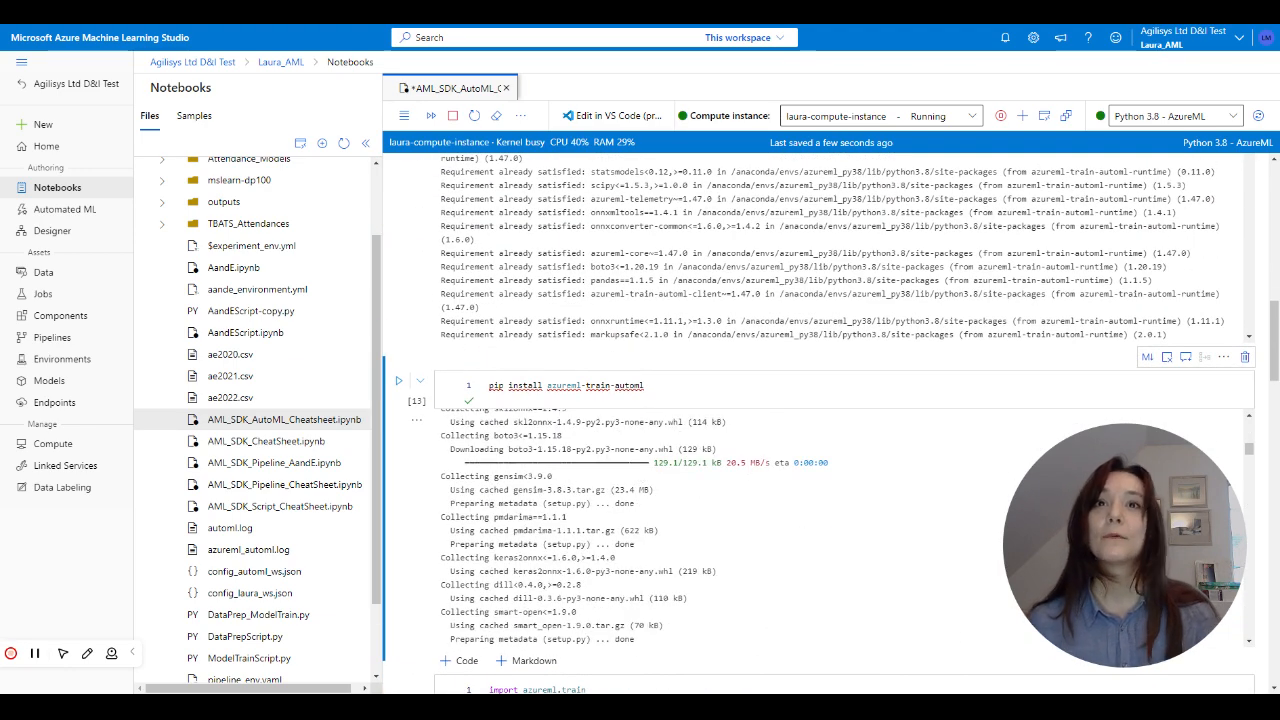
{"action": "scroll", "scroll_direction": "down", "scroll_amount": 3}
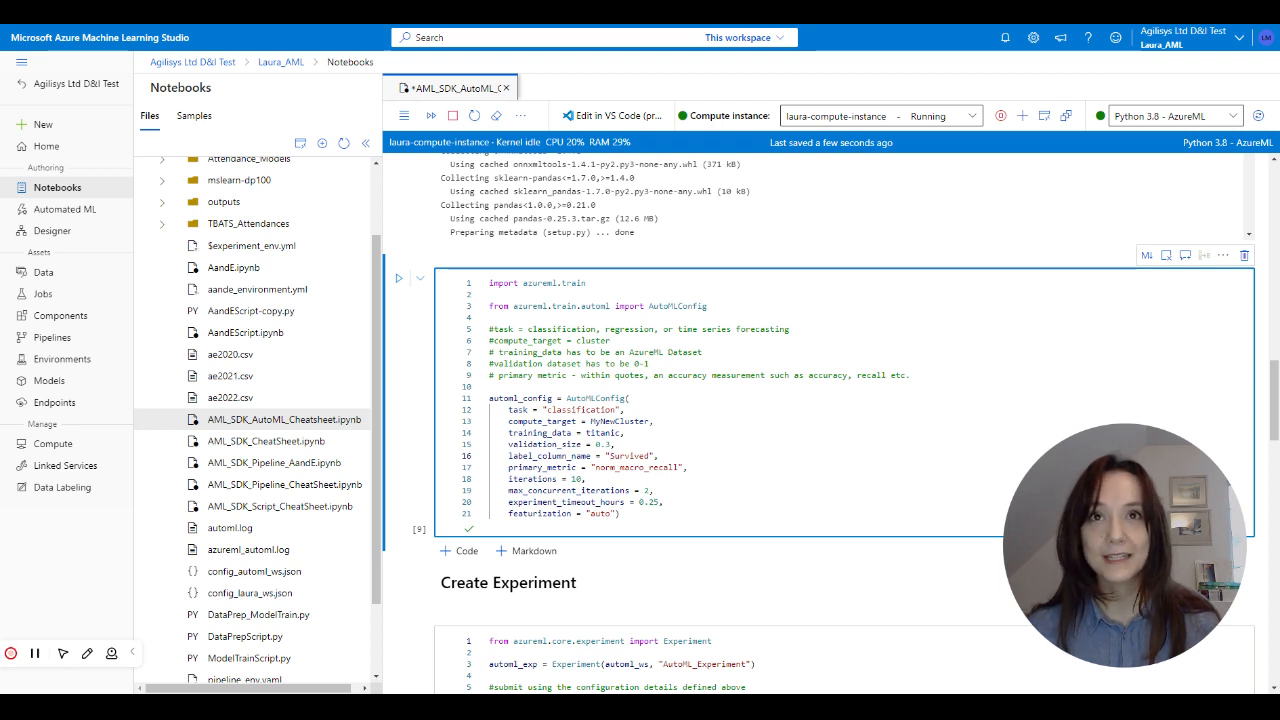
Add compute_target = MyNewCluster to the AutoMLConfig cell and submit the AutoML_Experiment run.
{"action": "double_click", "coordinate": [560, 490]}
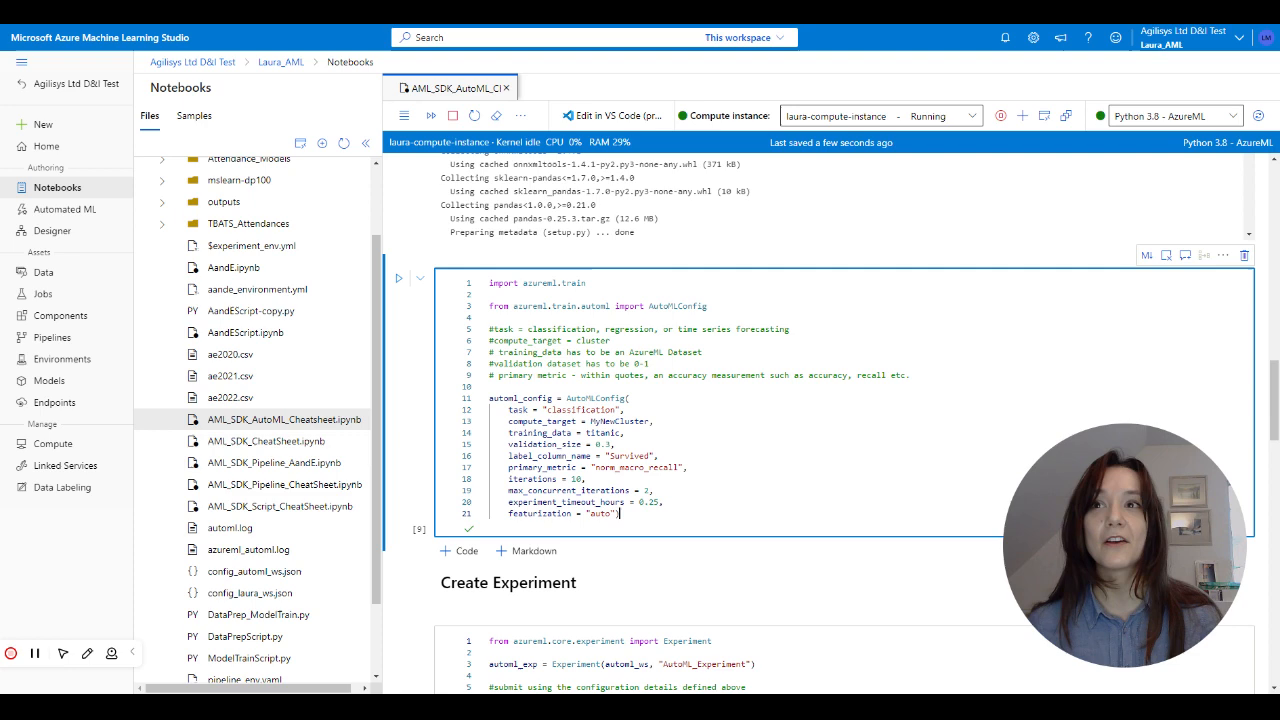
{"action": "scroll", "scroll_direction": "down", "scroll_amount": 3}
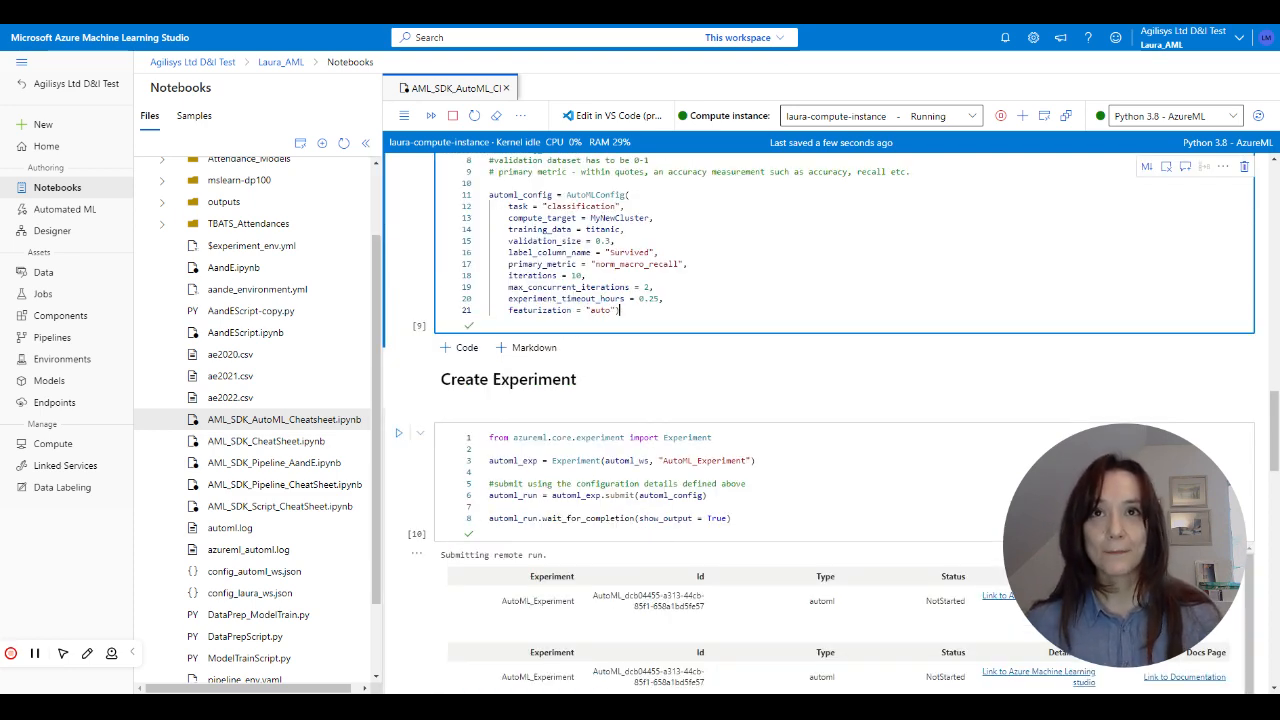
{"action": "scroll", "scroll_direction": "down", "scroll_amount": 3}
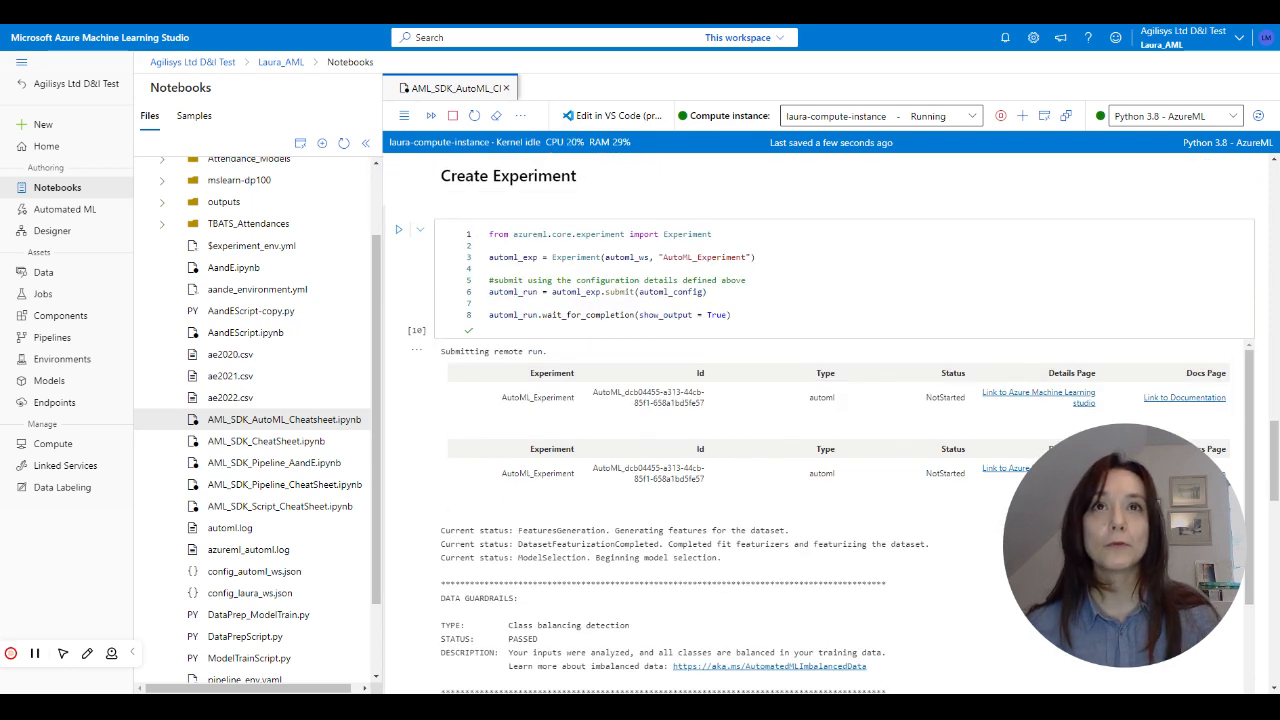
{"action": "scroll", "scroll_direction": "up", "scroll_amount": 3}
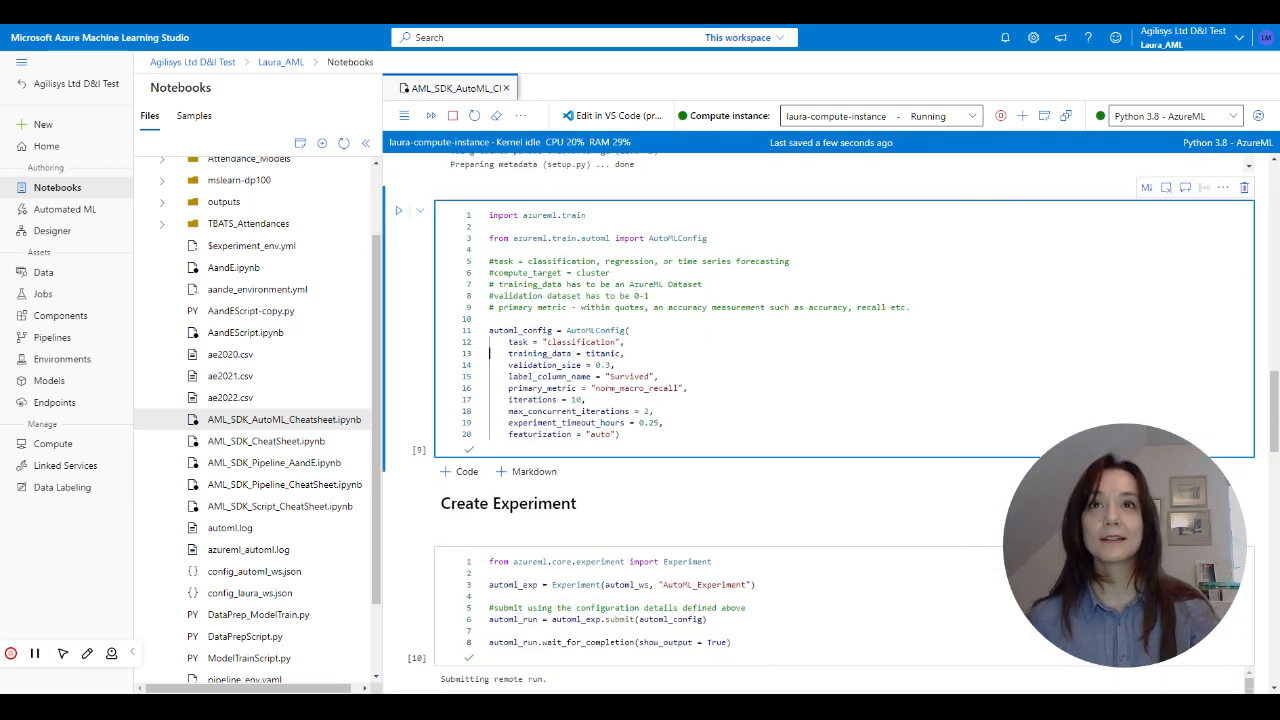
{"action": "type", "text": "compute_target = MyNewCluster,"}
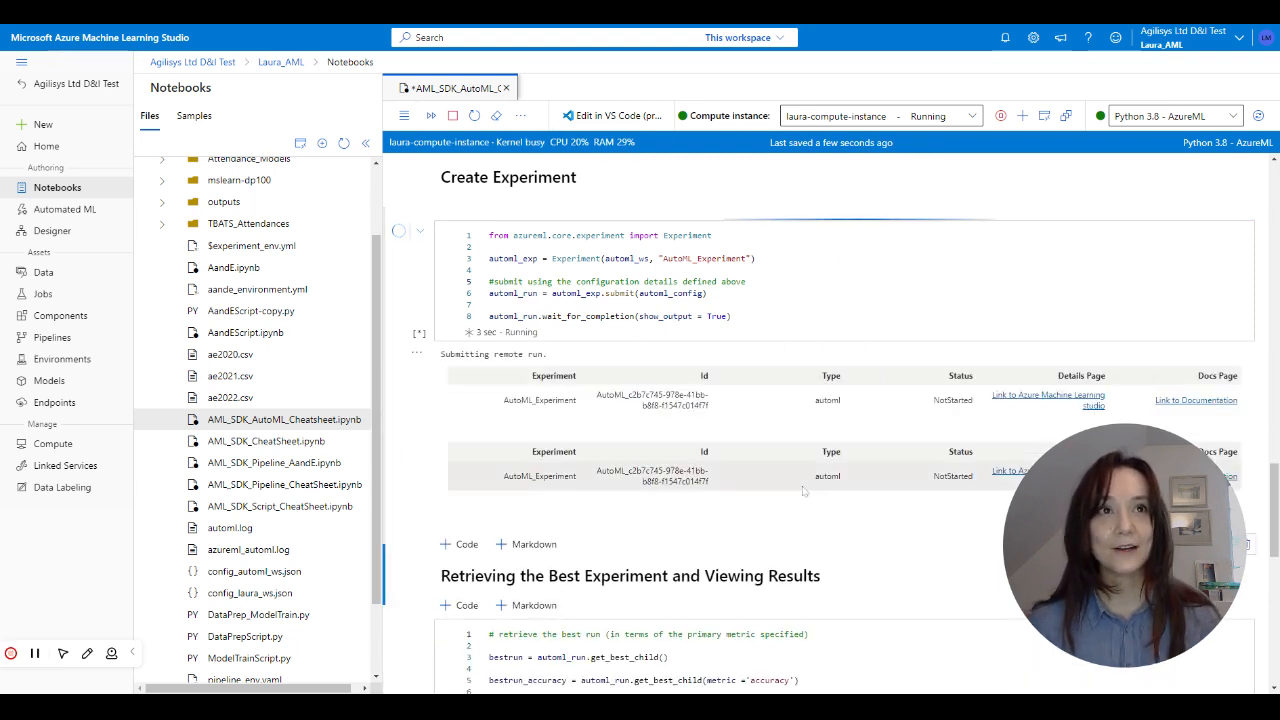
Review the child run accuracy output, then go to the Automated ML jobs list.
{"action": "scroll", "scroll_direction": "up", "scroll_amount": 3}
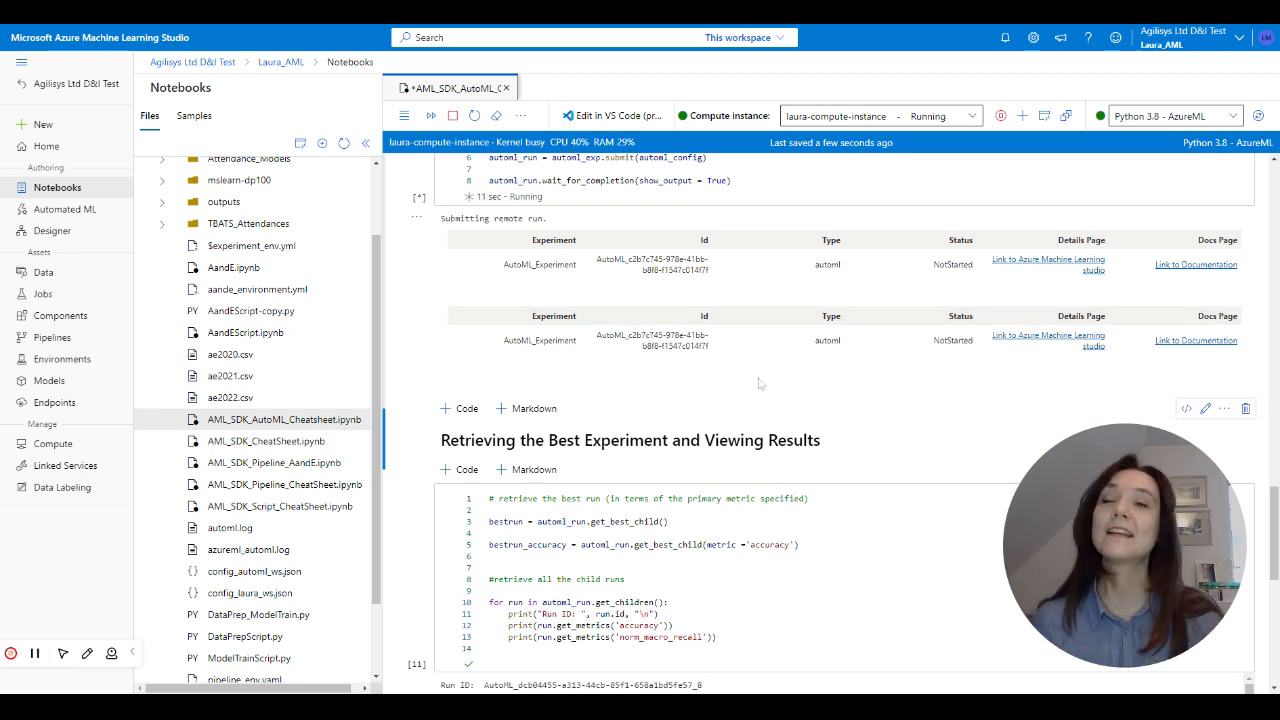
{"action": "scroll", "scroll_direction": "down", "scroll_amount": 3}
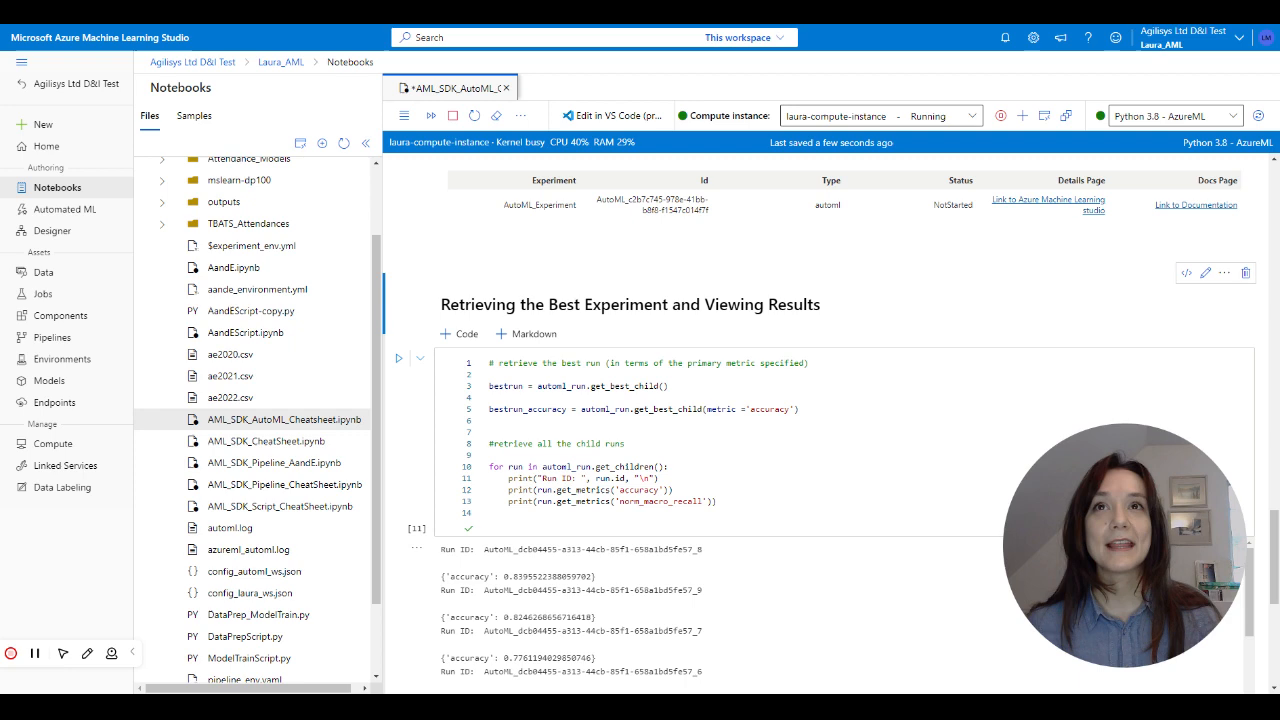
{"action": "scroll", "scroll_direction": "down", "scroll_amount": 3}
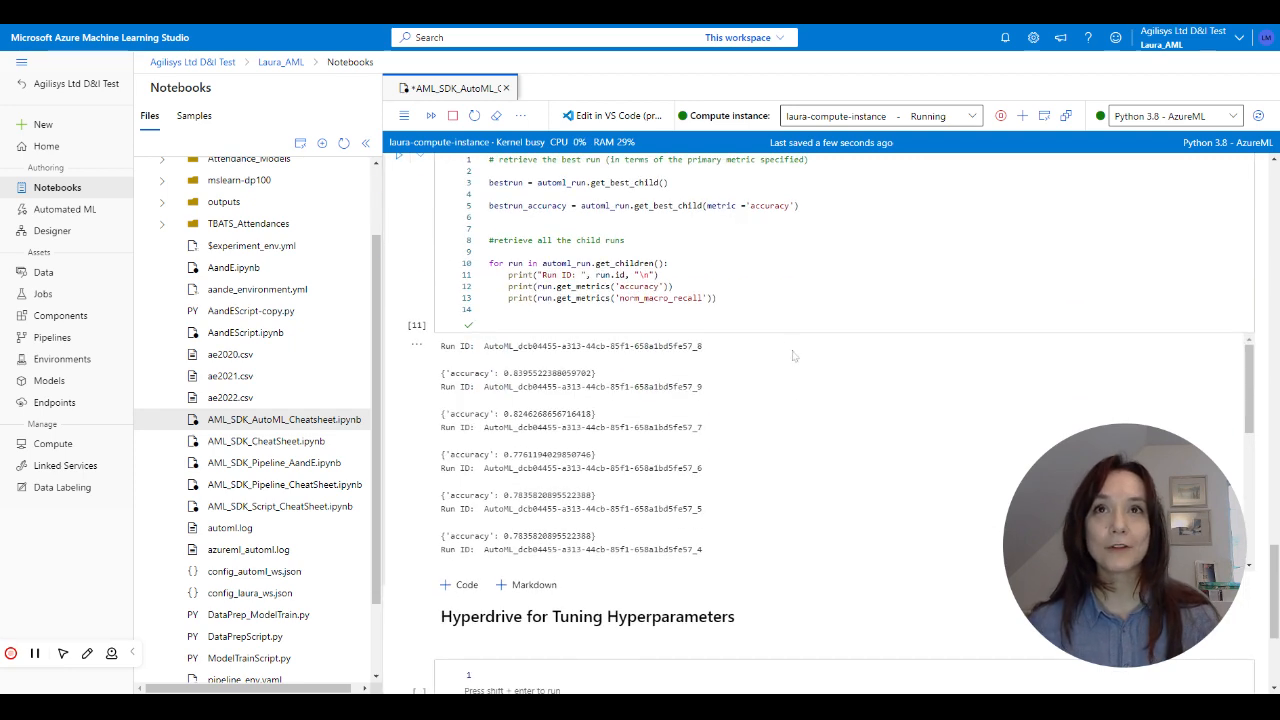
{"action": "scroll", "scroll_direction": "up", "scroll_amount": 3}
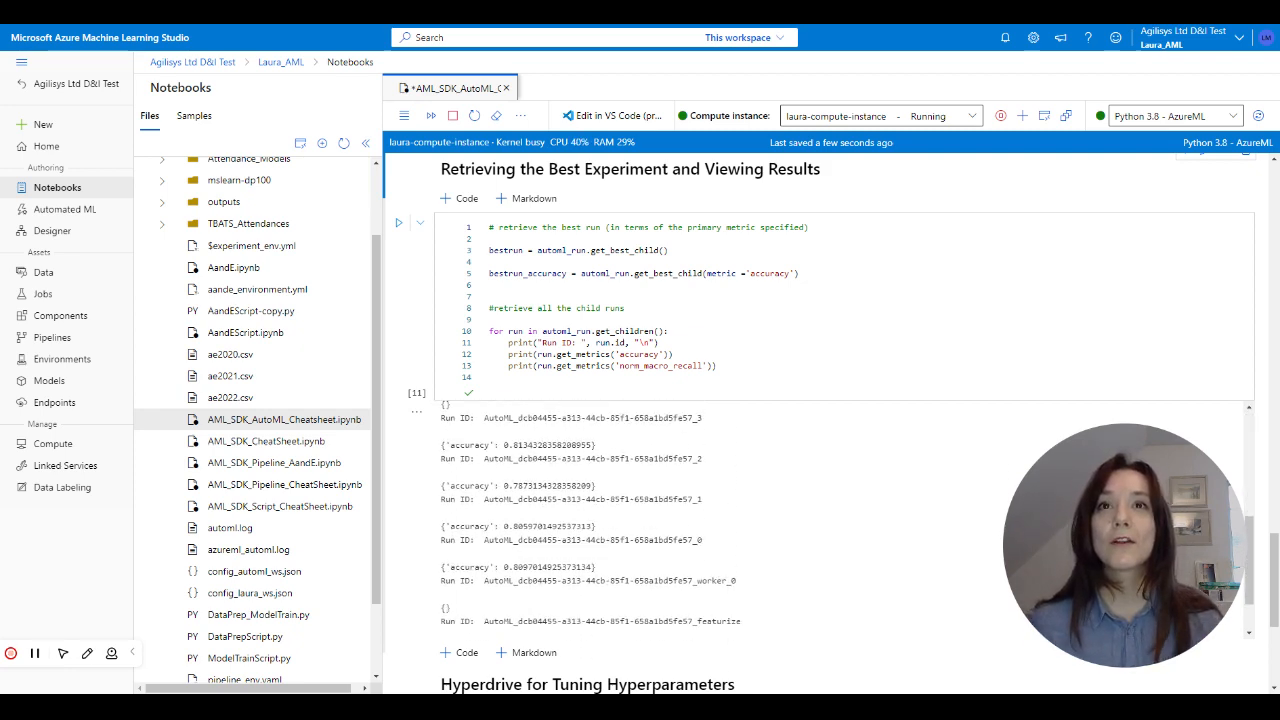
{"action": "scroll", "scroll_direction": "down", "scroll_amount": 3}
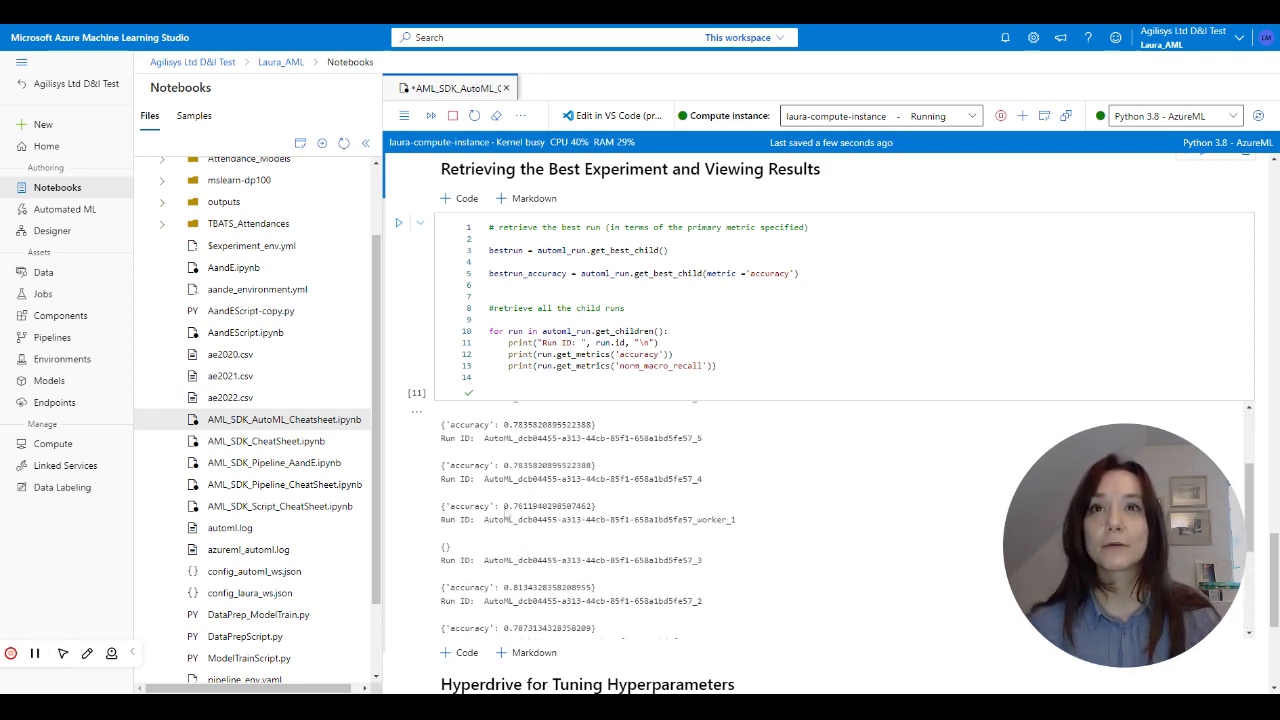
{"action": "scroll", "scroll_direction": "down", "scroll_amount": 3}
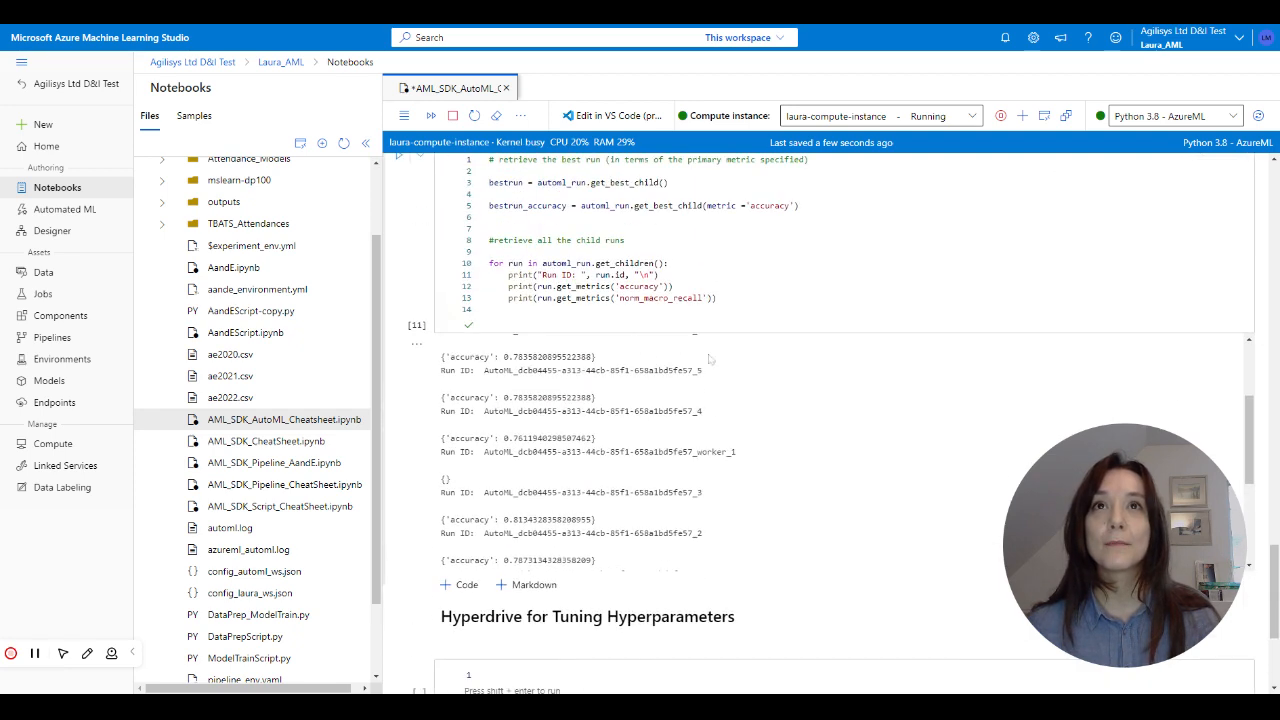
{"action": "scroll", "scroll_direction": "down", "scroll_amount": 3}
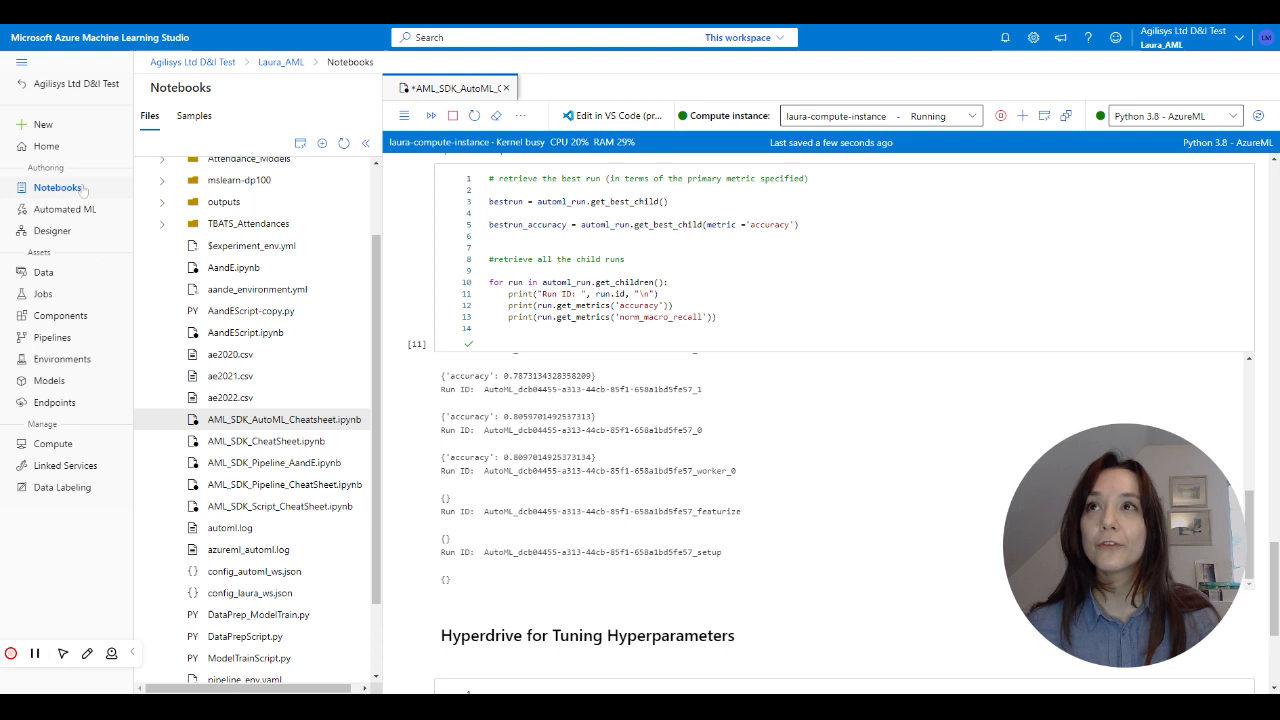
{"action": "left_click", "coordinate": [66, 209]}
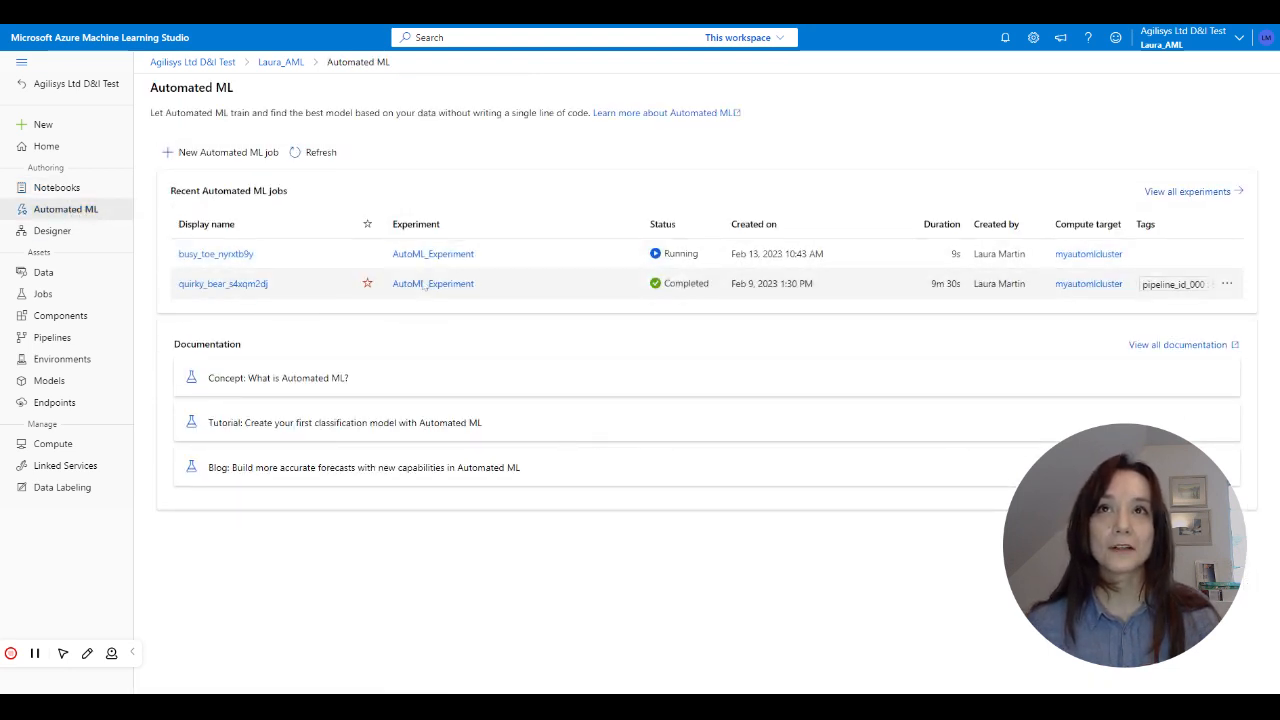
{"action": "mouse_move", "coordinate": [223, 283]}
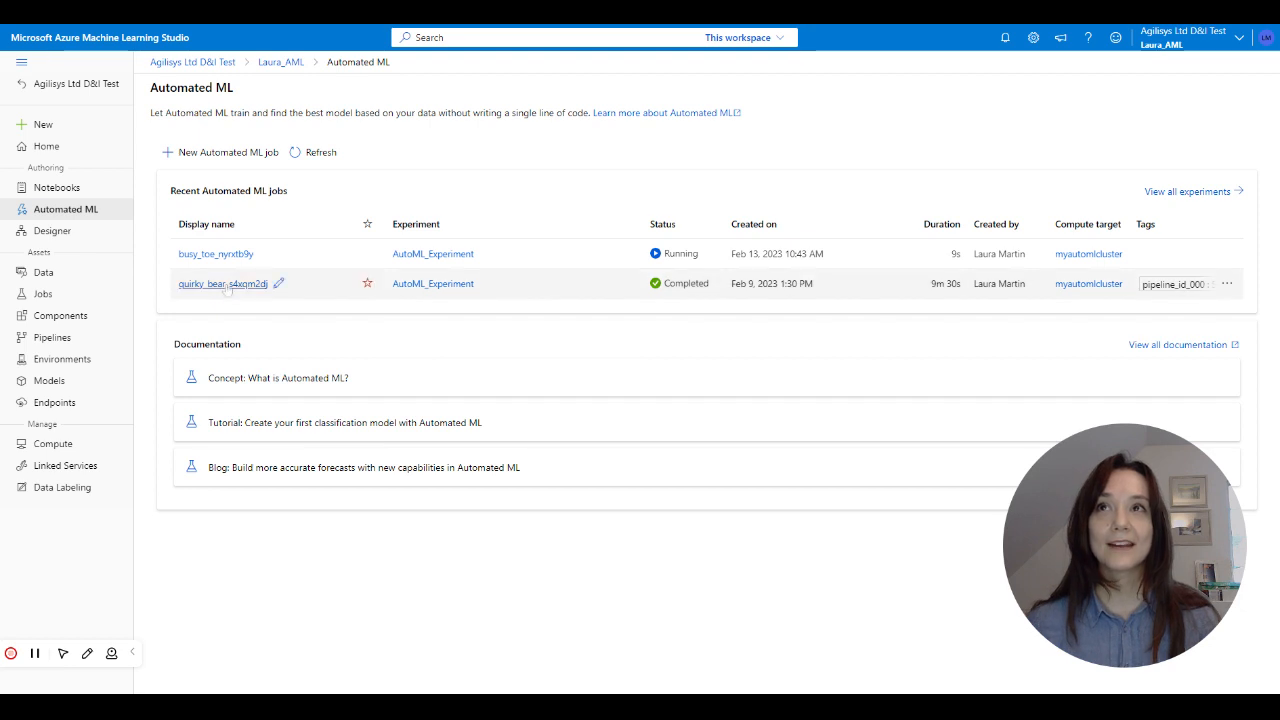
View job quirky_bear_s4xqm2dj's VotingEnsemble details and select norm macro recall 0.64454.
{"action": "left_click", "coordinate": [222, 283]}
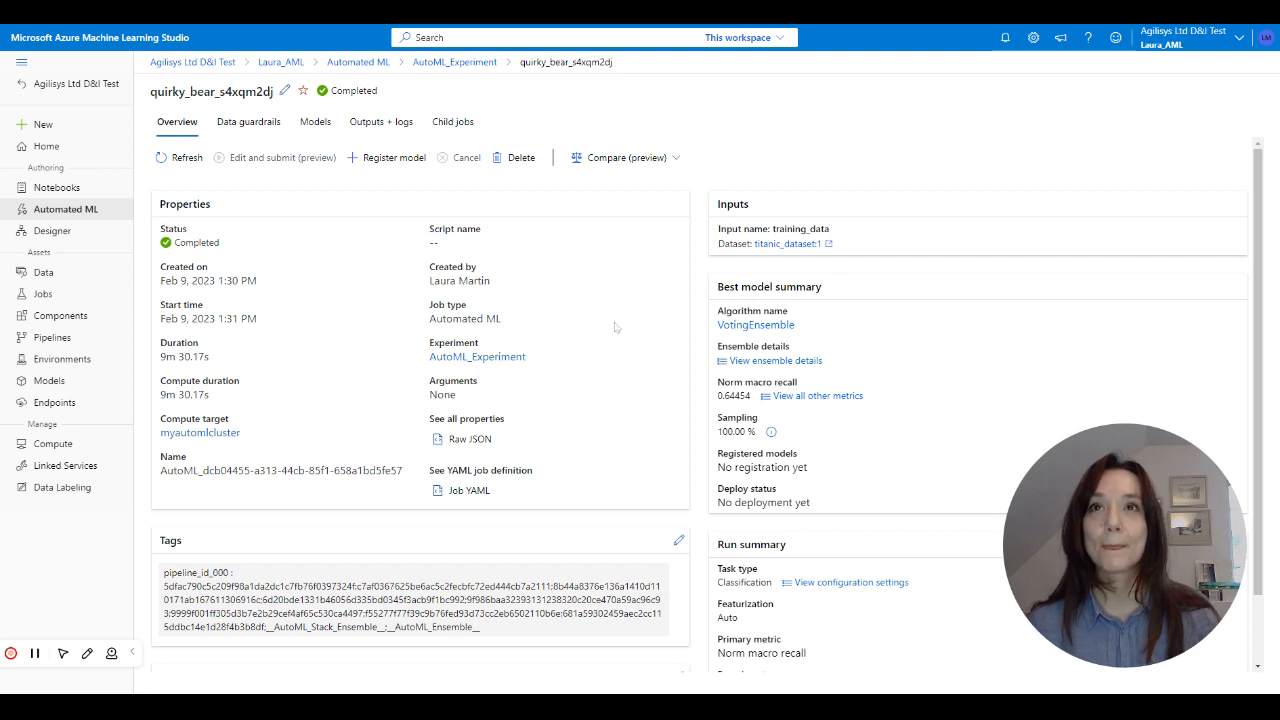
{"action": "mouse_move", "coordinate": [649, 360]}
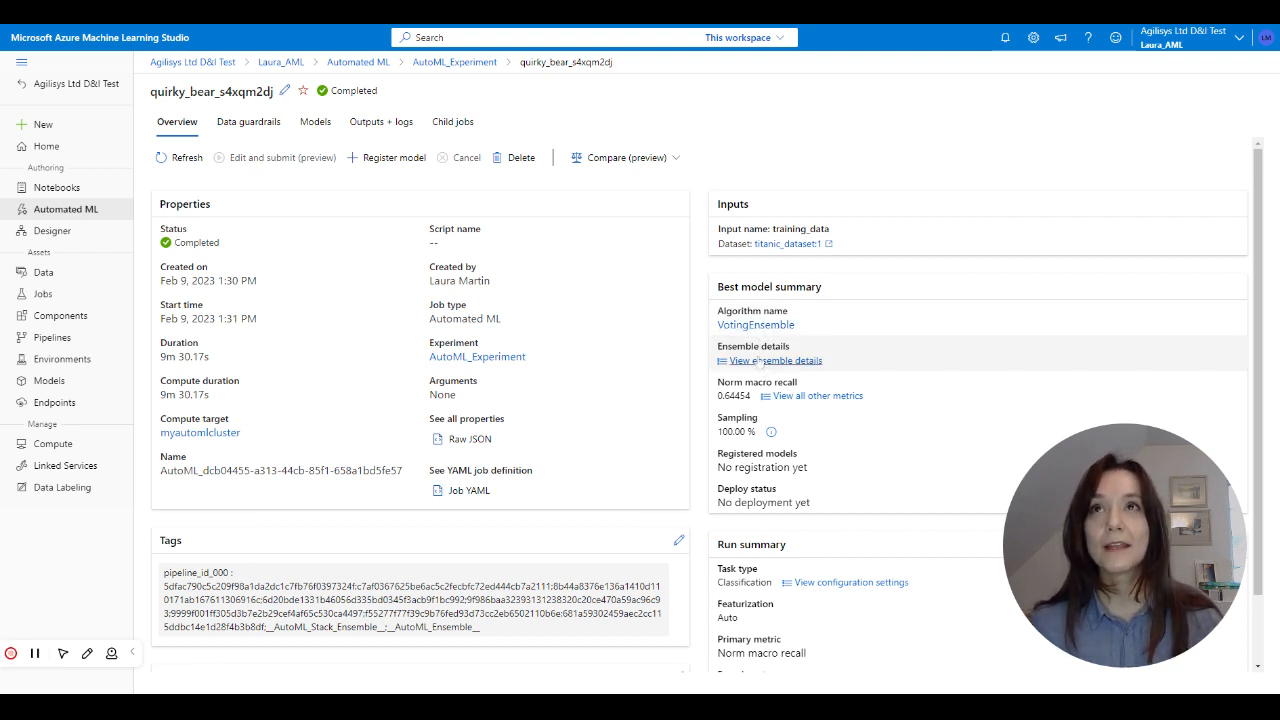
{"action": "left_click", "coordinate": [775, 360]}
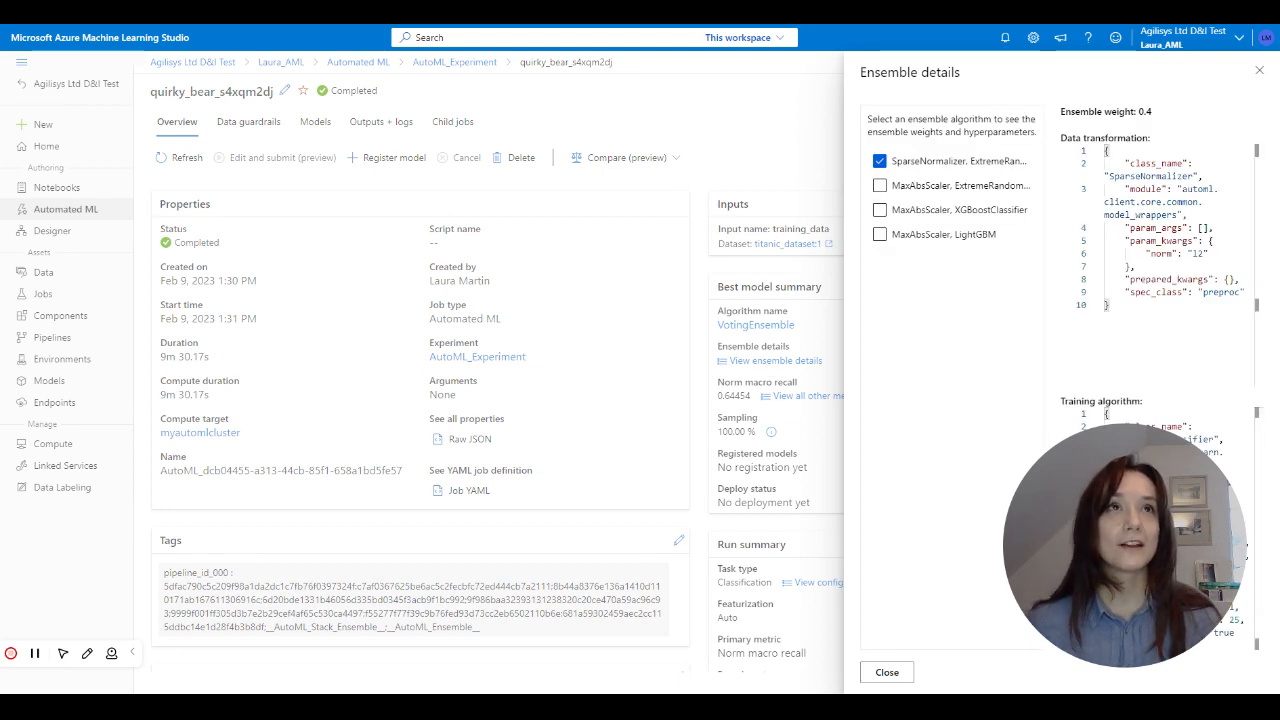
{"action": "mouse_move", "coordinate": [1050, 180]}
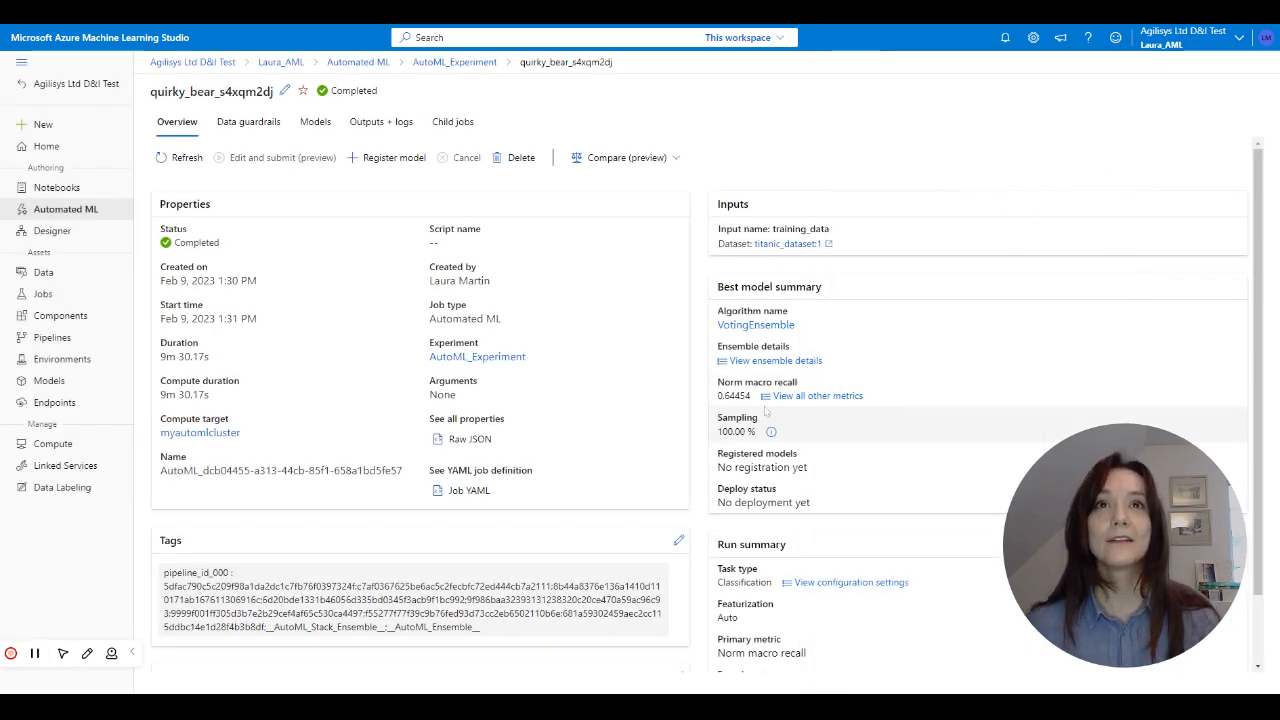
{"action": "double_click", "coordinate": [733, 395]}
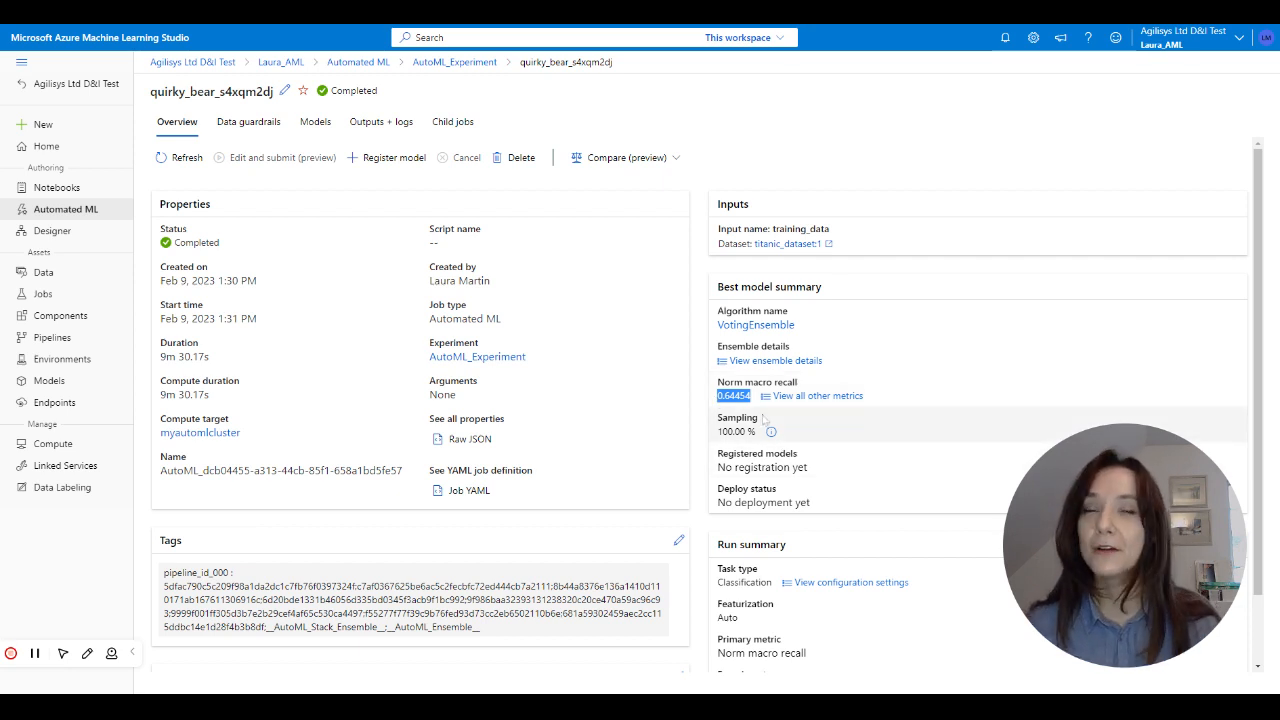
{"action": "mouse_move", "coordinate": [762, 455]}
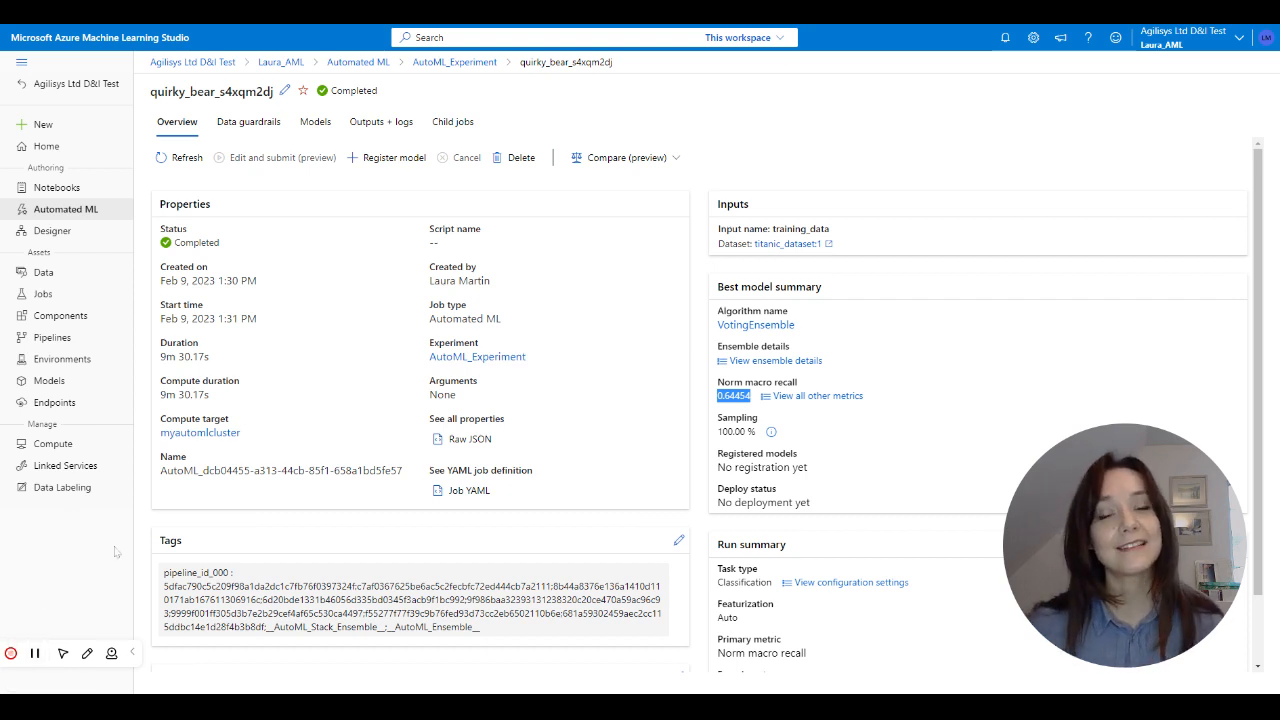
{"action": "mouse_move", "coordinate": [218, 507]}
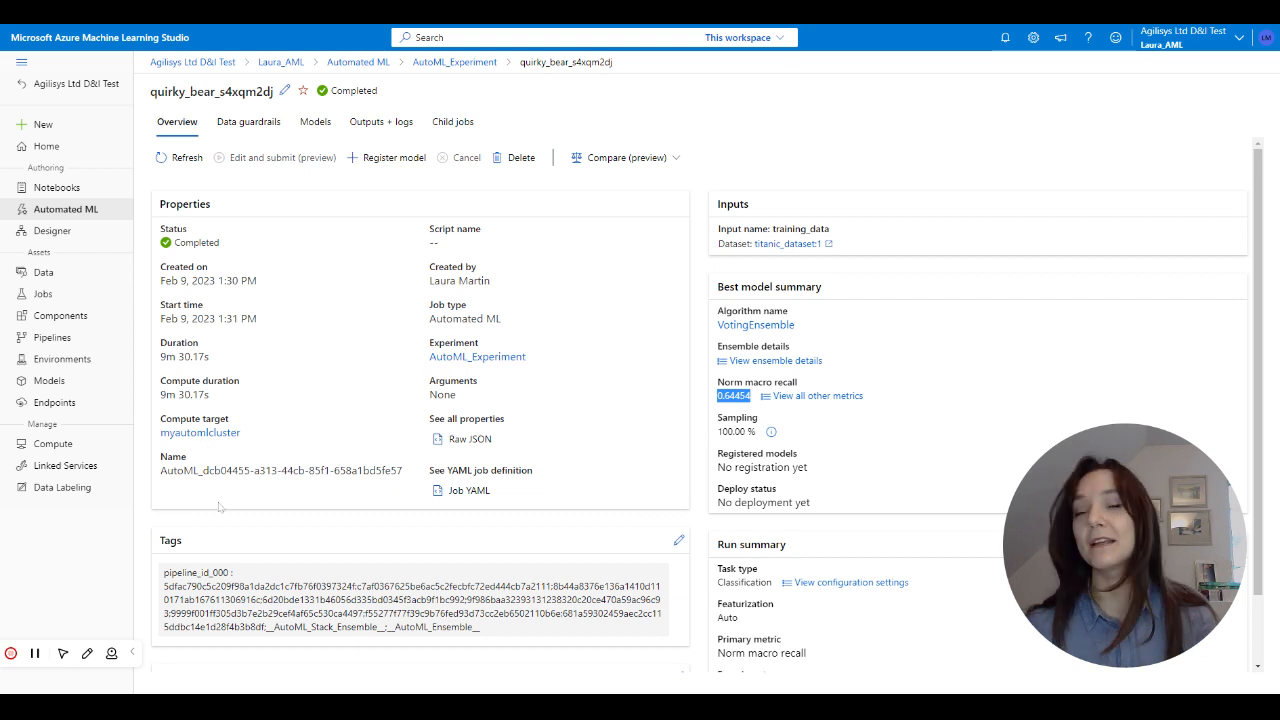